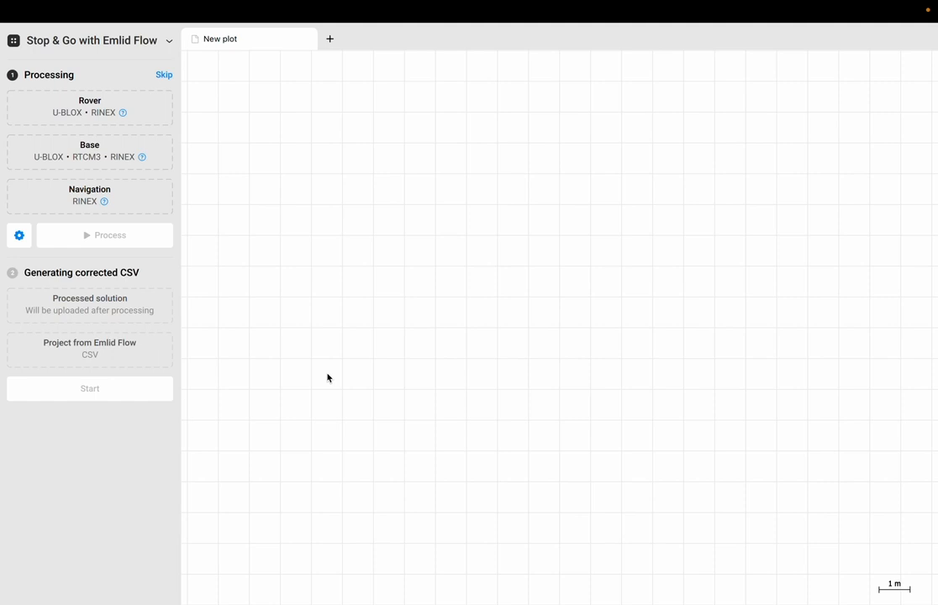
mouse_move(315, 374)
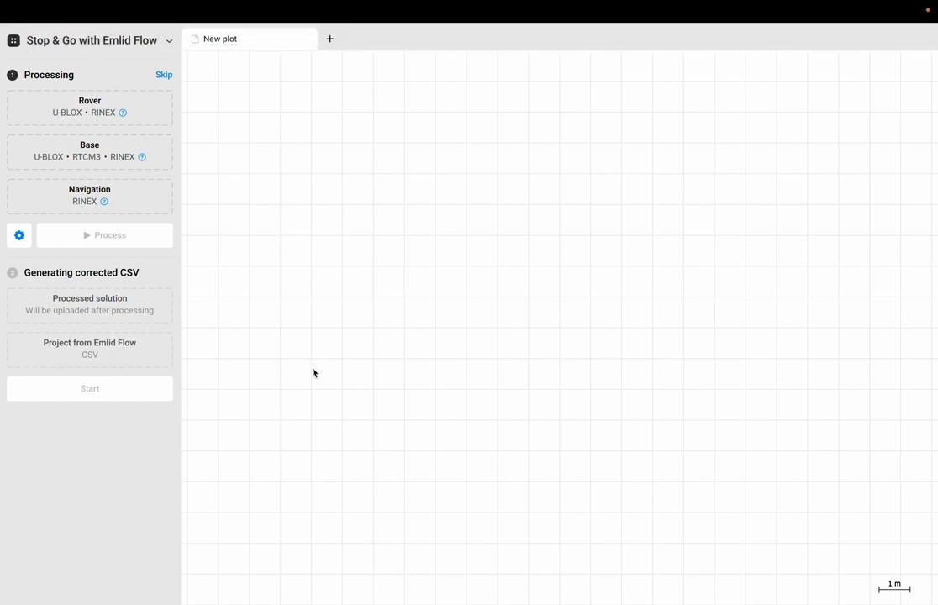
mouse_move(407, 390)
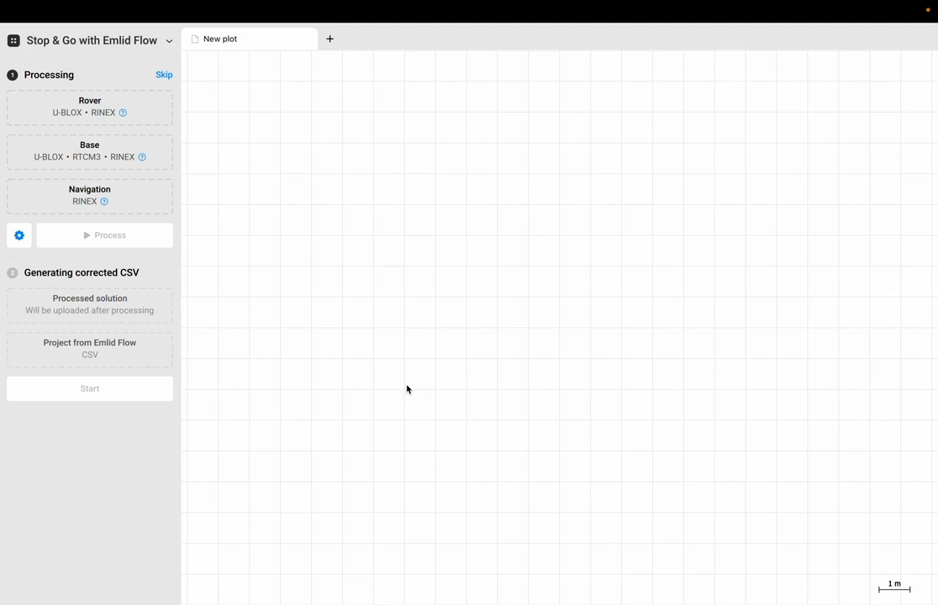
mouse_move(286, 251)
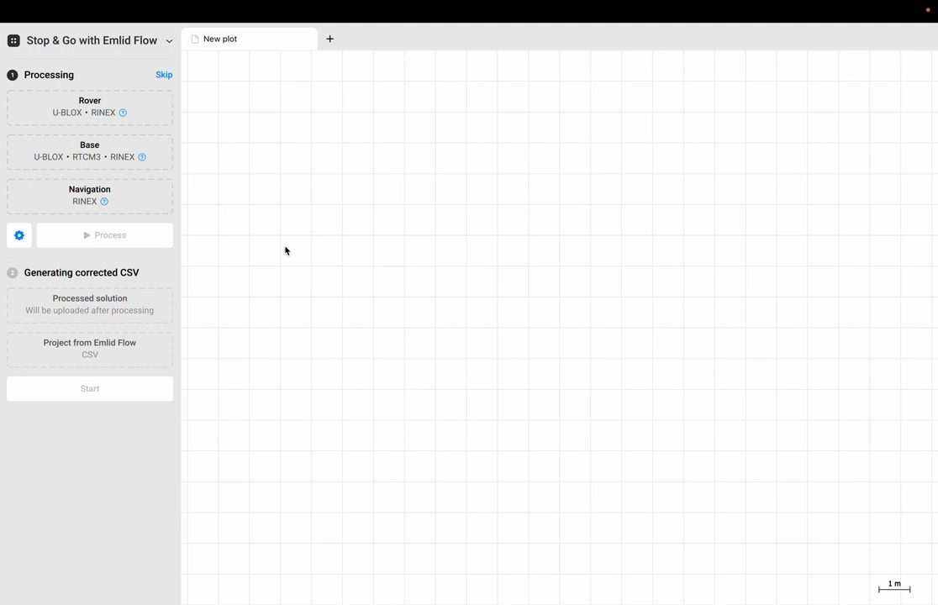
mouse_move(465, 496)
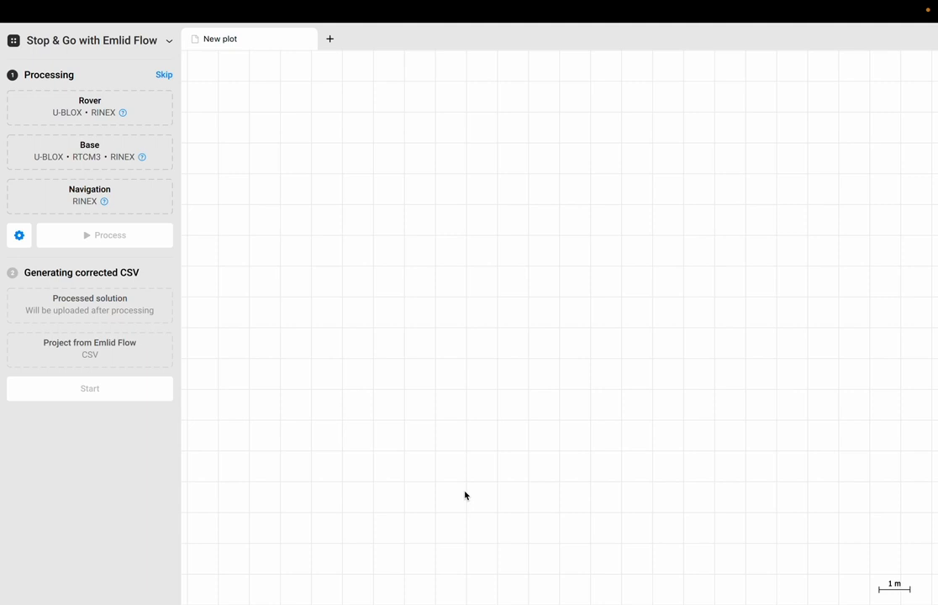
mouse_move(198, 232)
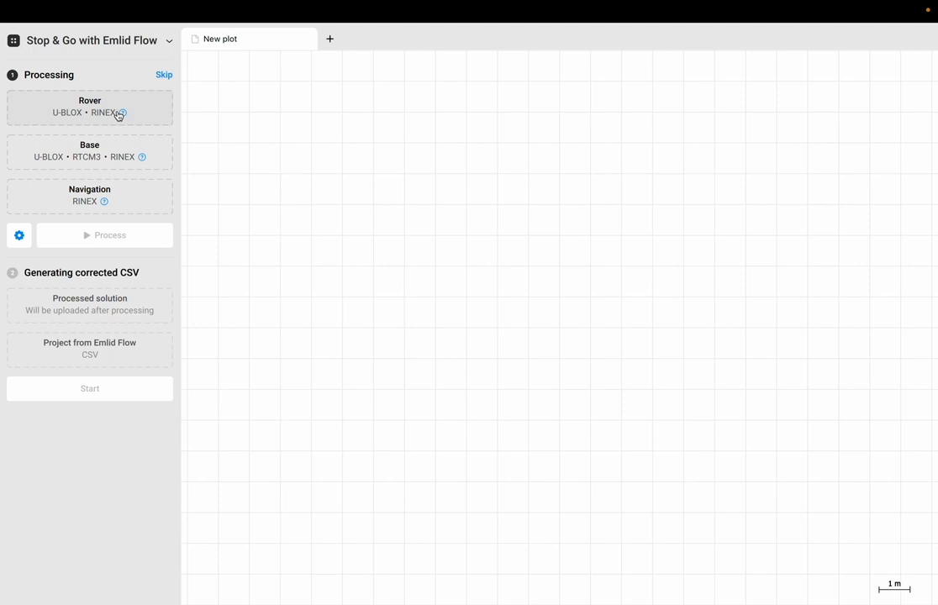
mouse_move(385, 319)
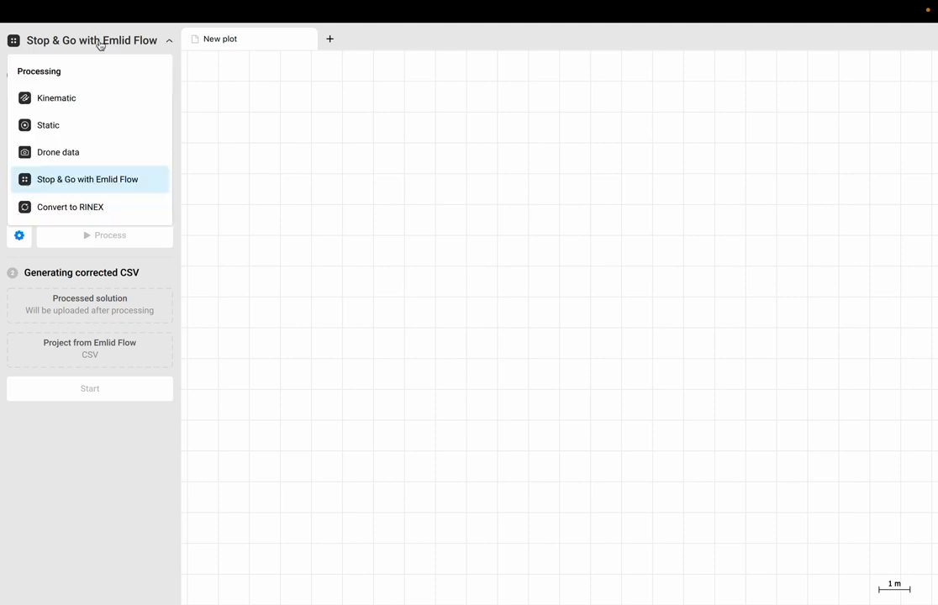
mouse_move(155, 54)
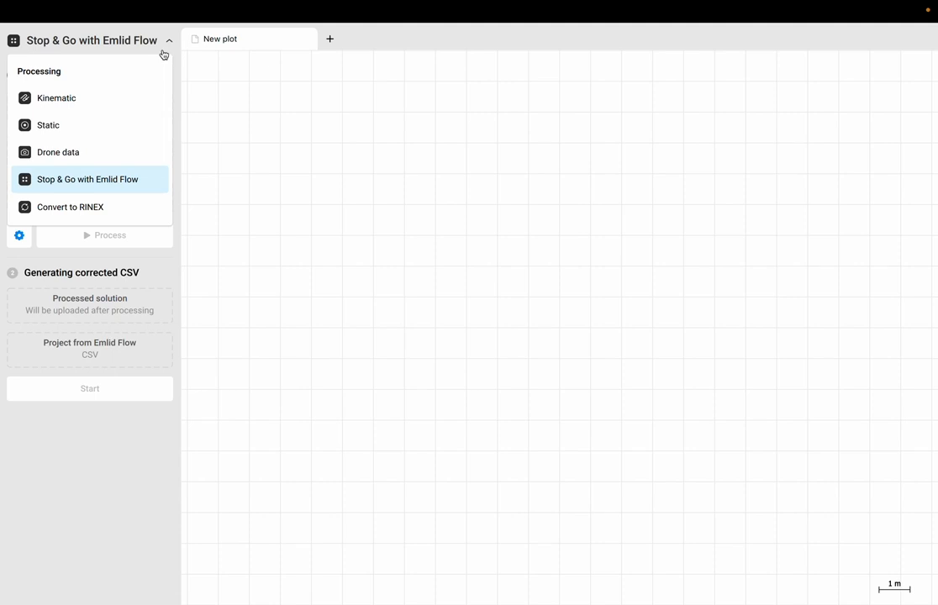
mouse_move(146, 59)
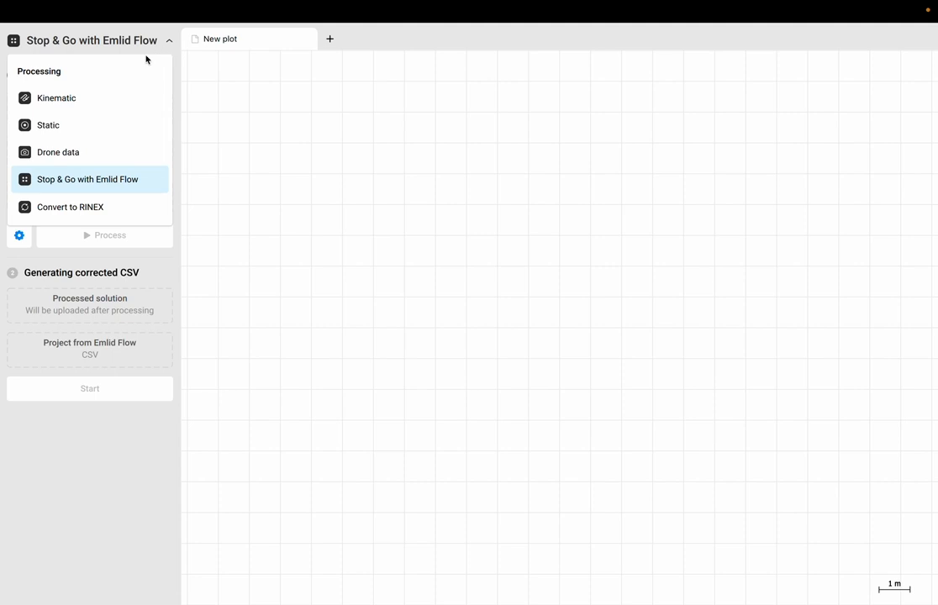
Load the rover .23O observation file for Stop & Go processing
left_click(88, 178)
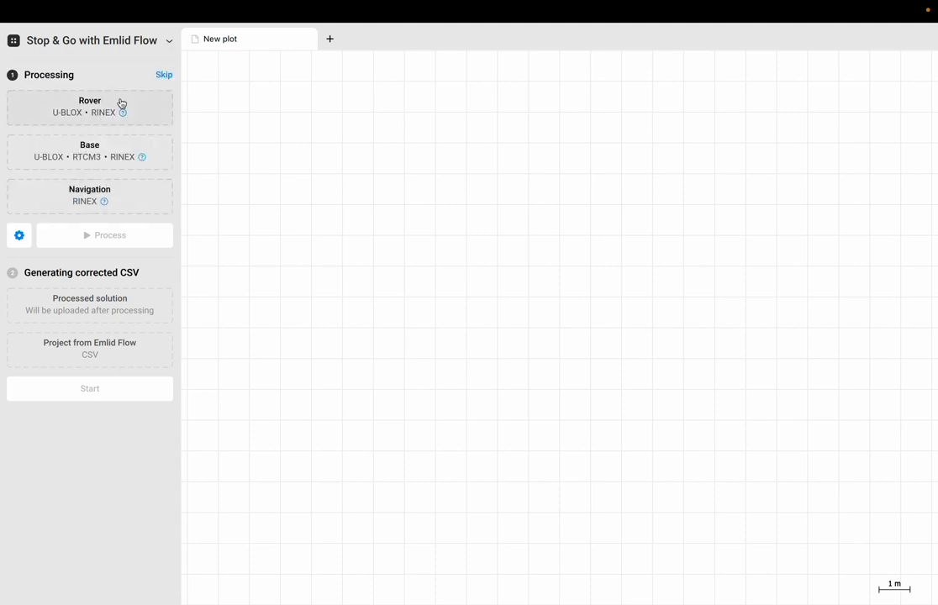
mouse_move(111, 107)
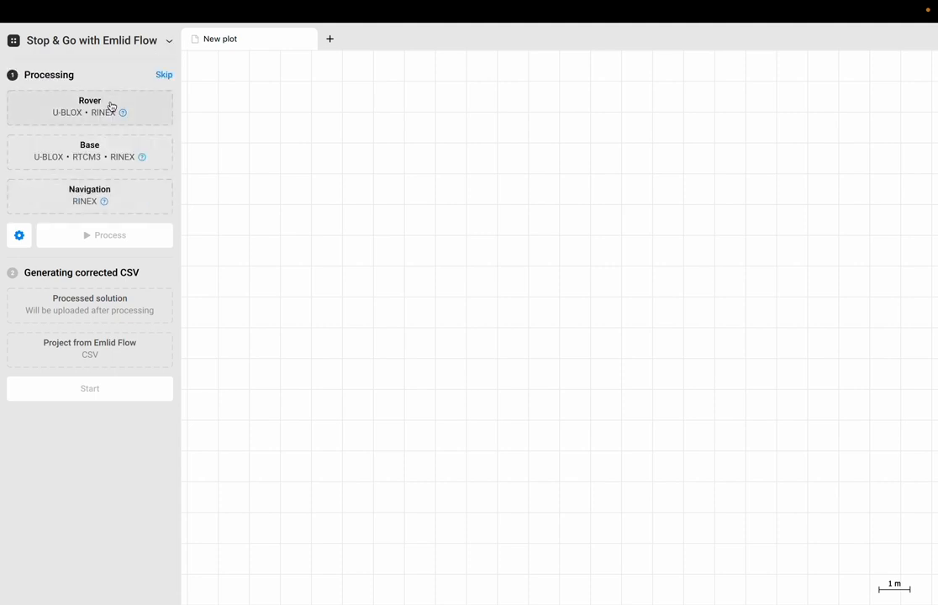
mouse_move(114, 168)
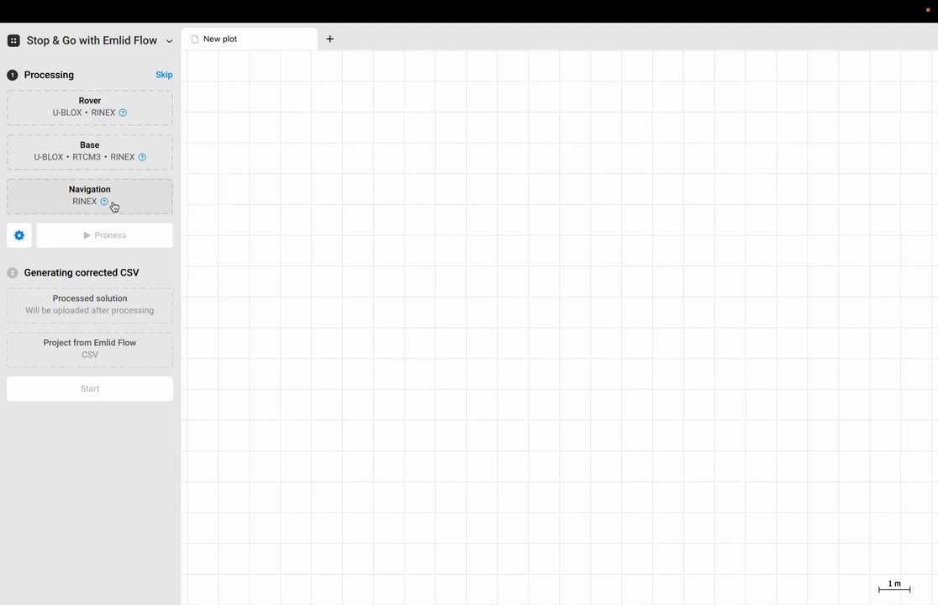
mouse_move(142, 141)
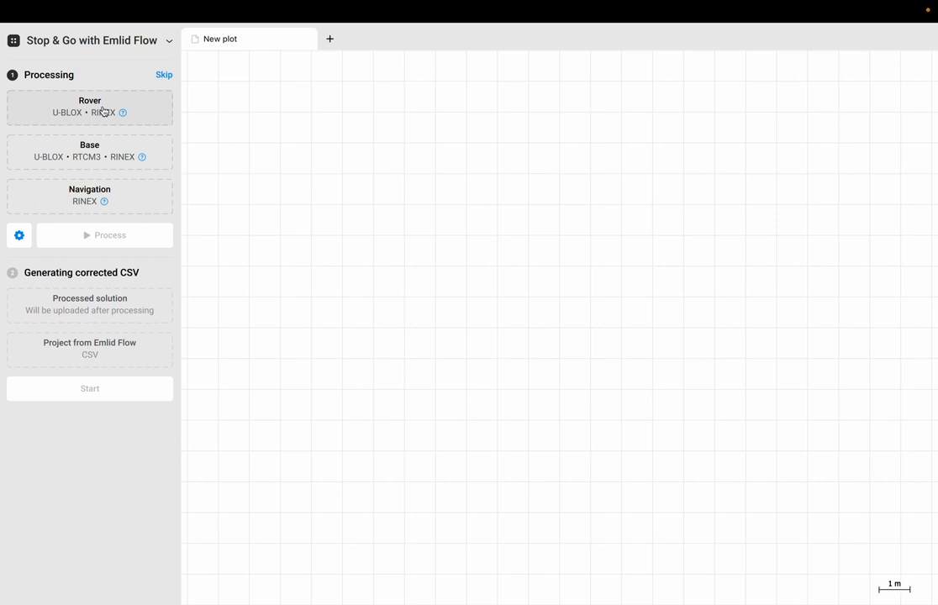
left_click(89, 107)
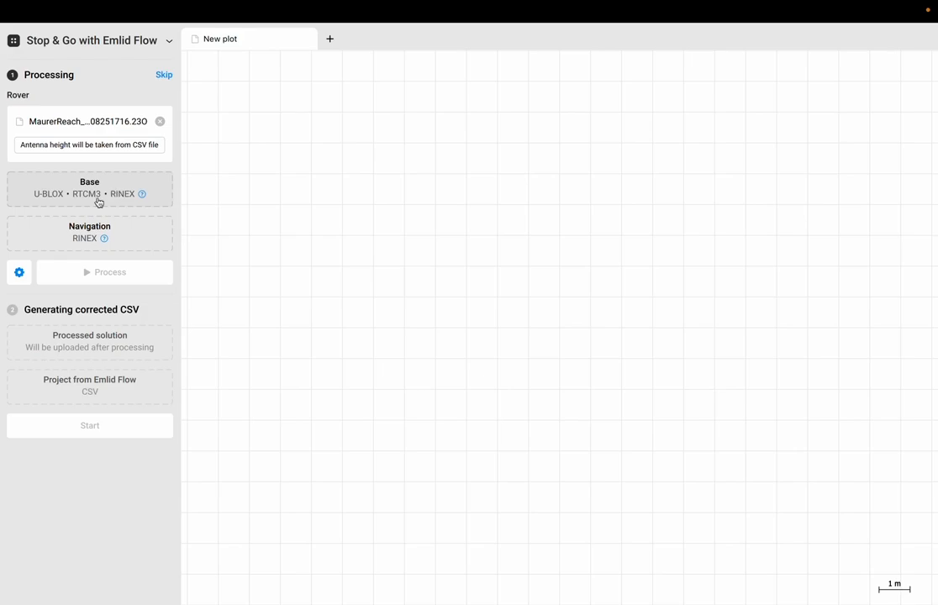
mouse_move(107, 182)
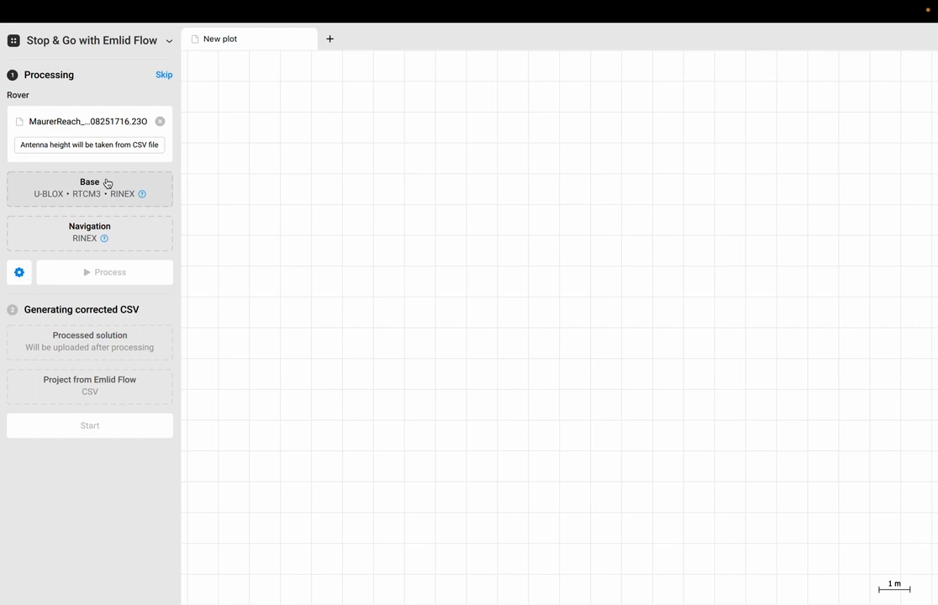
Load the base .23O observation file and the .23P navigation file from the survey folder
left_click(89, 189)
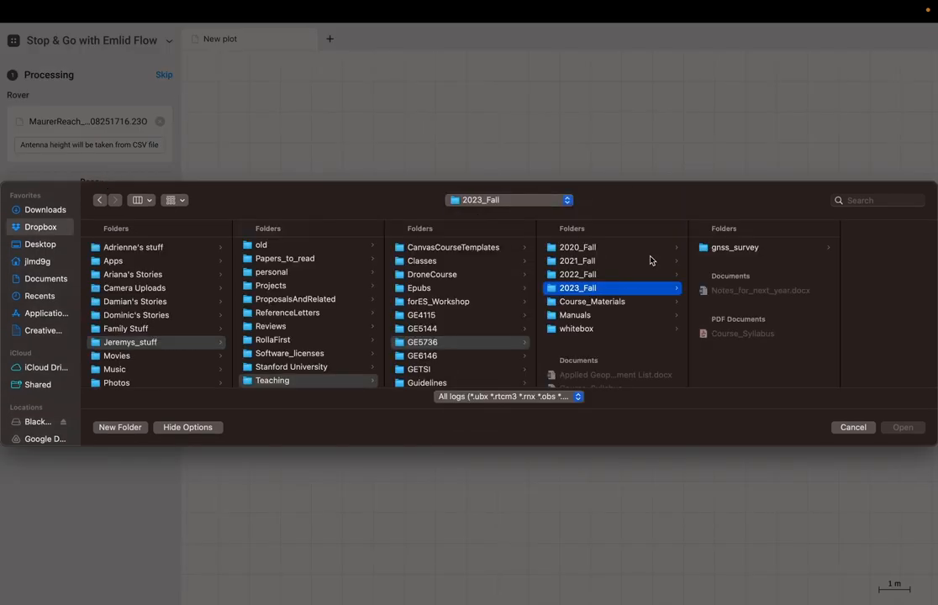
left_click(736, 247)
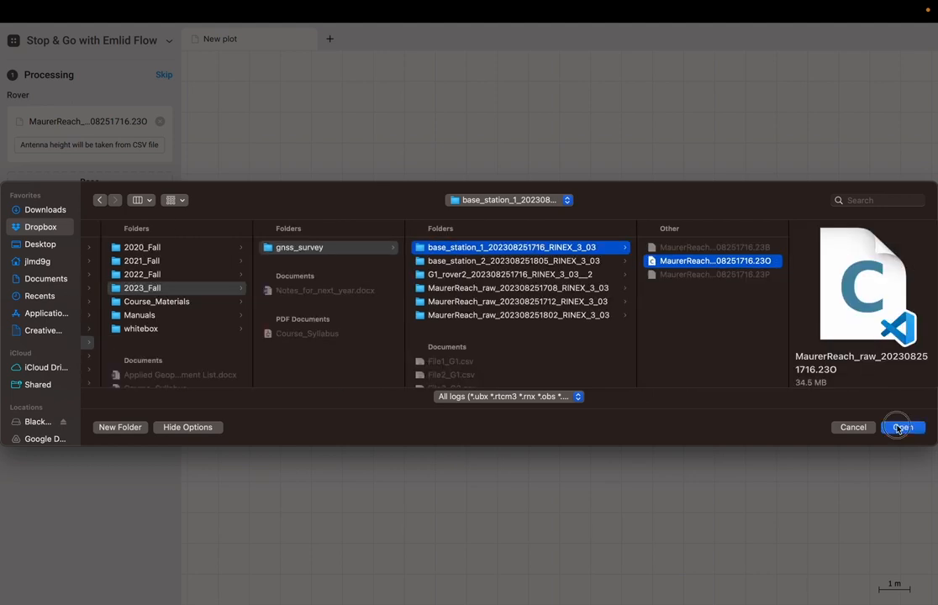
left_click(901, 427)
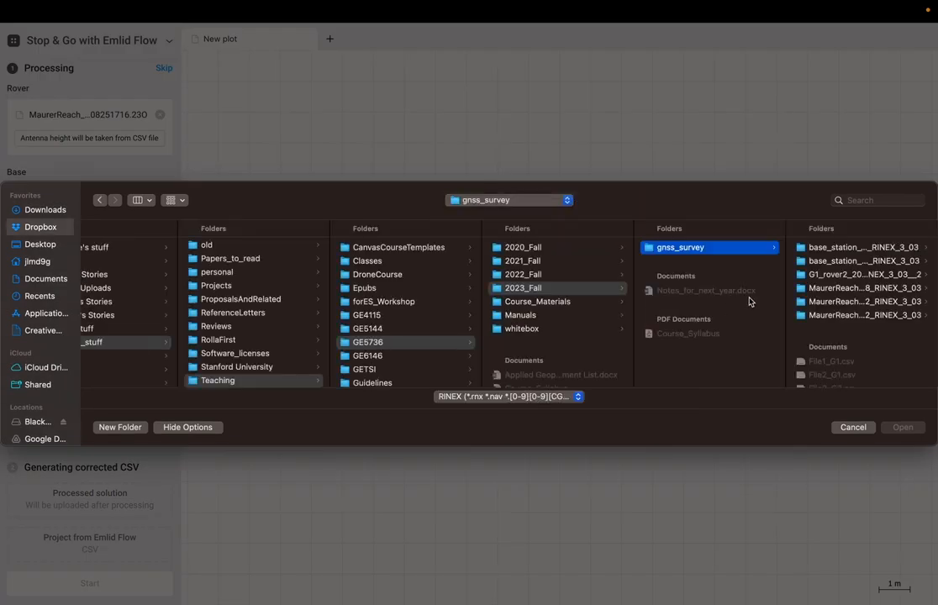
left_click(710, 274)
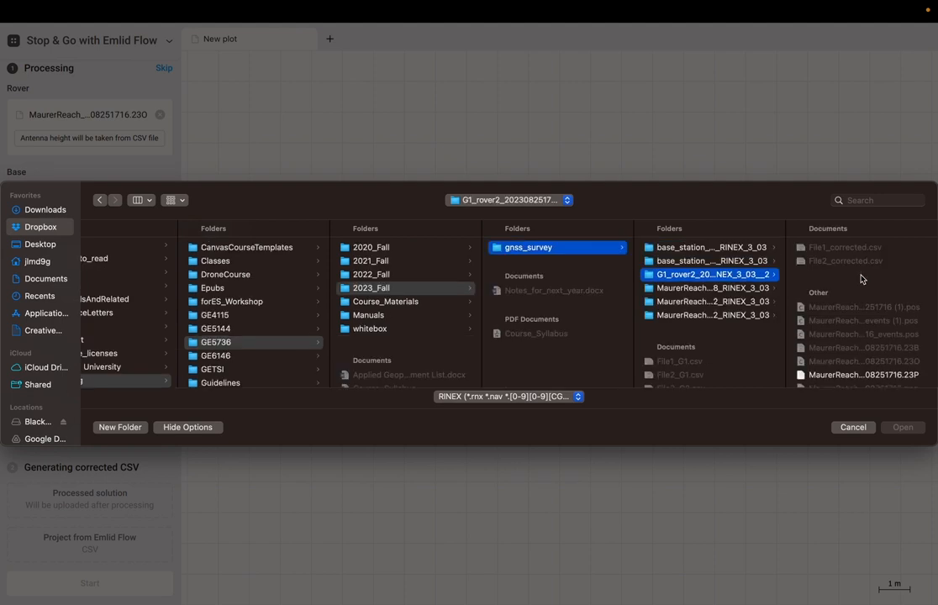
left_click(903, 427)
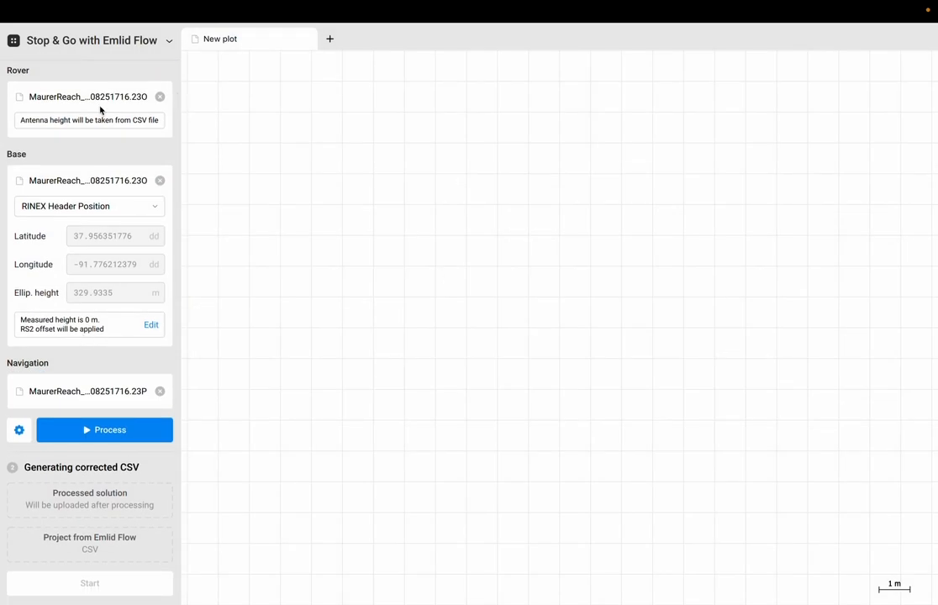
mouse_move(119, 111)
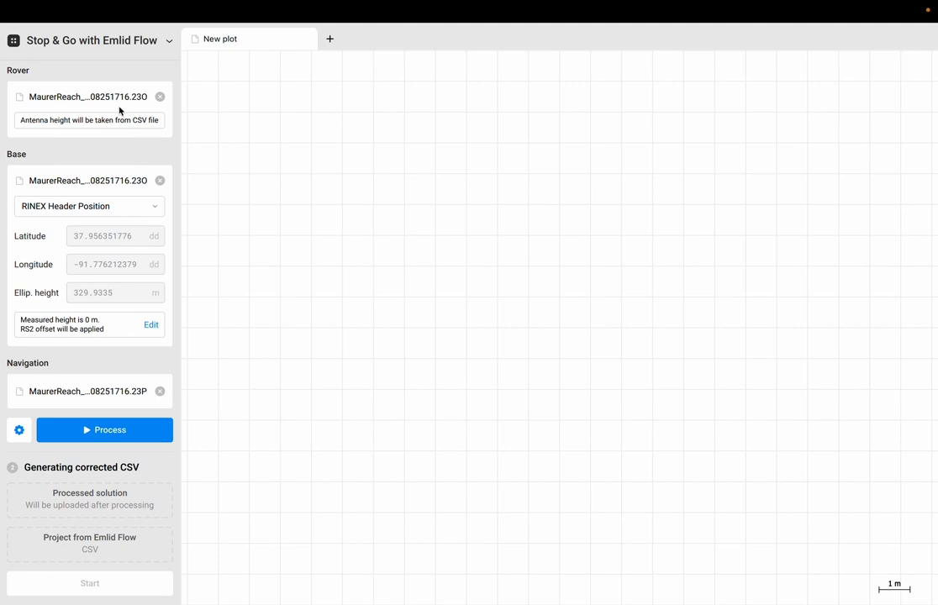
mouse_move(51, 383)
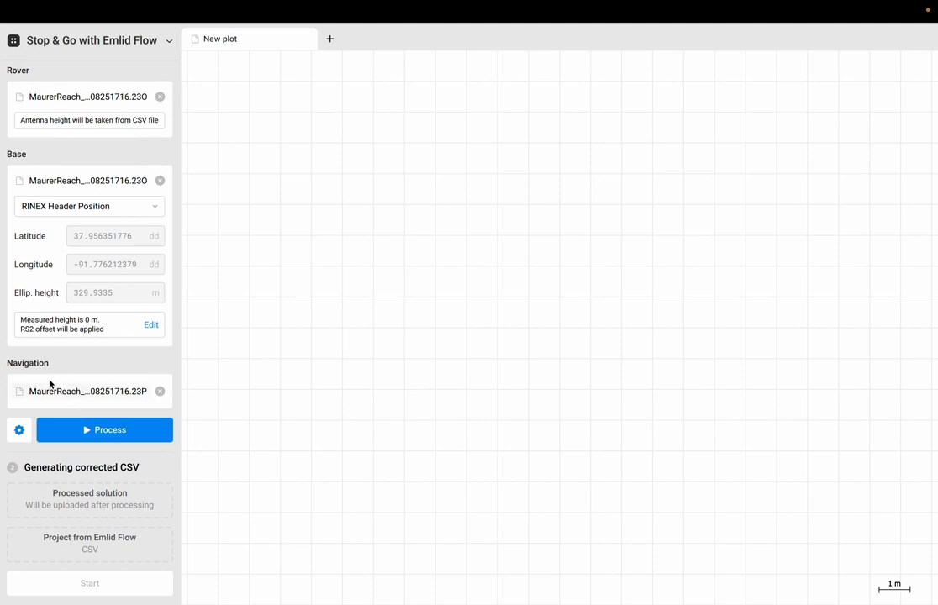
mouse_move(123, 230)
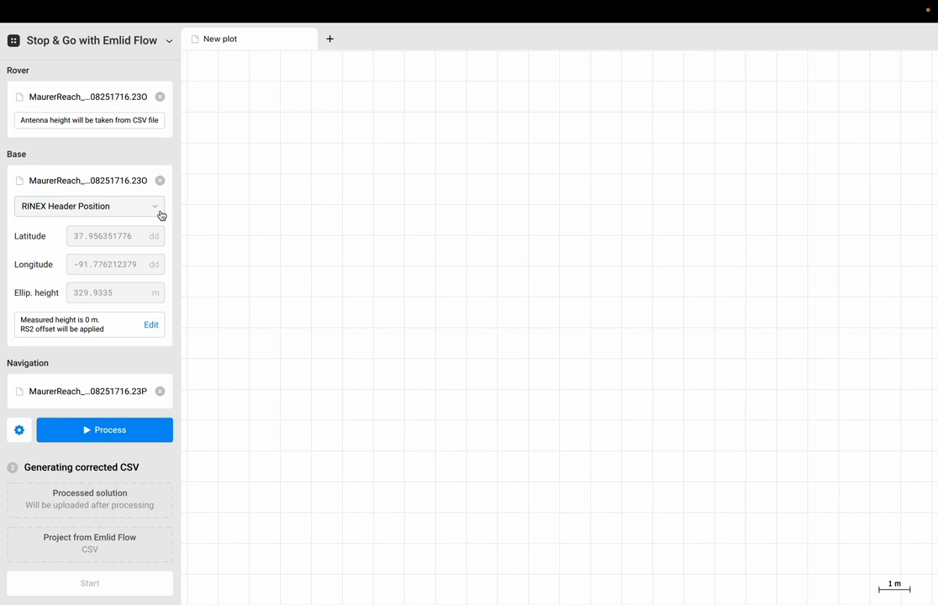
mouse_move(162, 220)
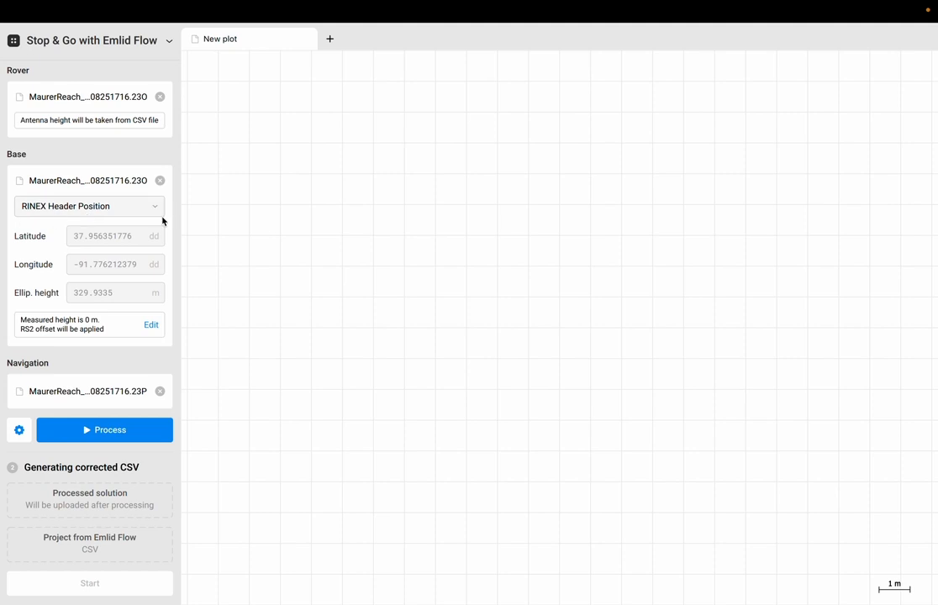
mouse_move(143, 249)
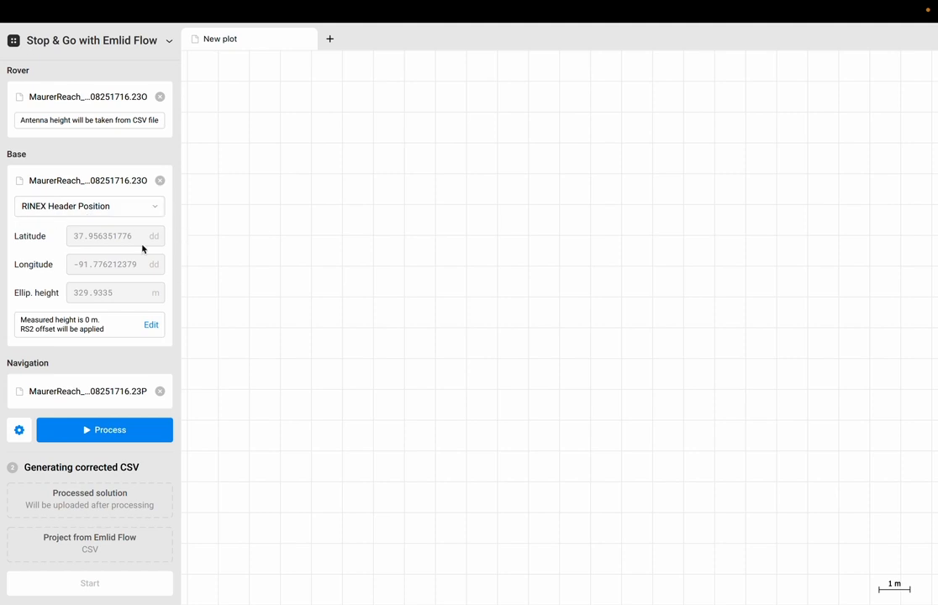
mouse_move(108, 309)
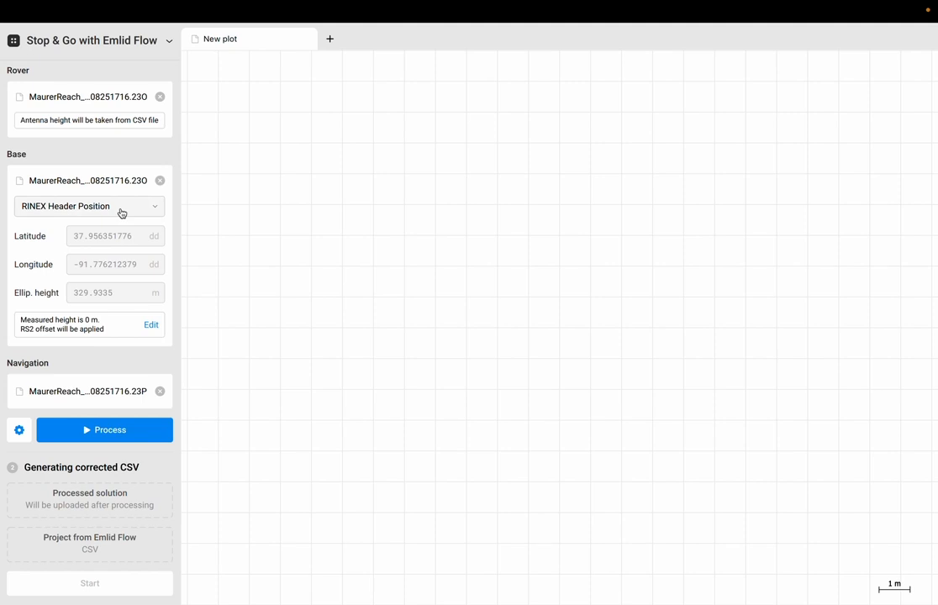
mouse_move(107, 253)
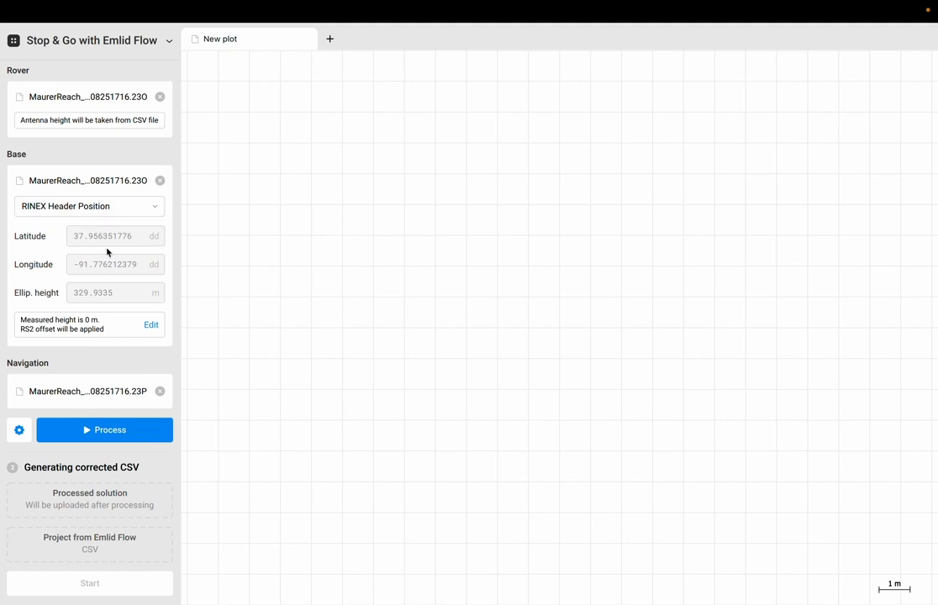
mouse_move(149, 207)
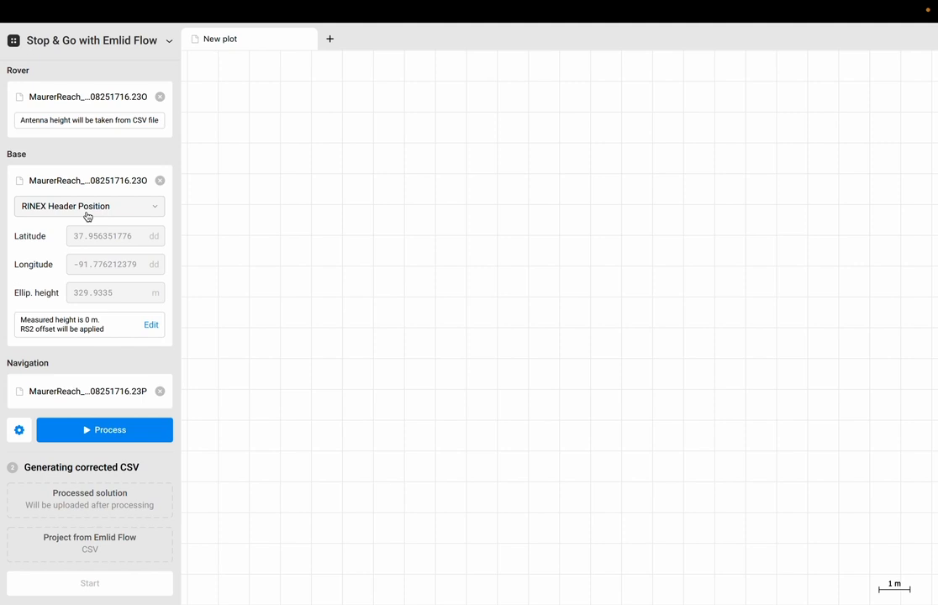
mouse_move(126, 295)
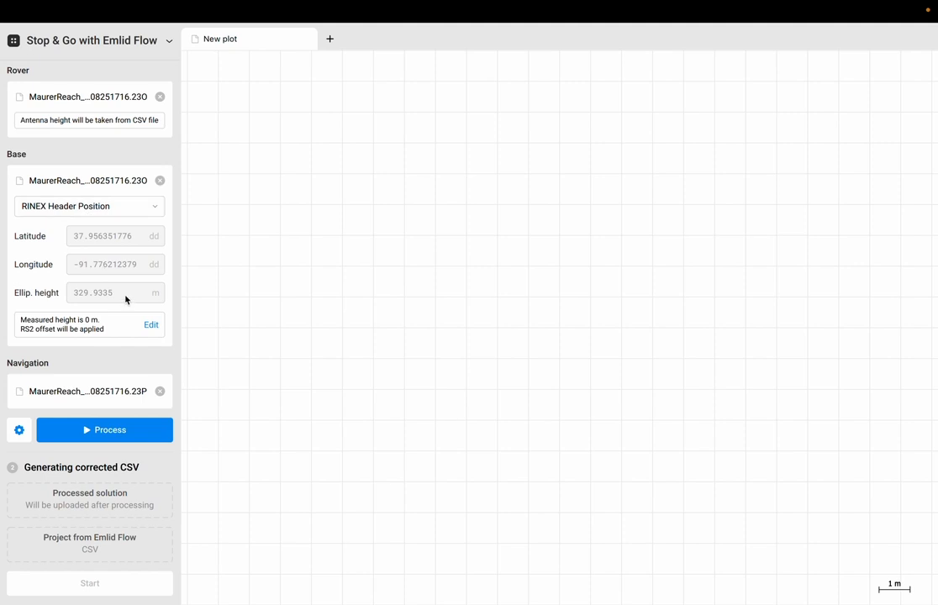
mouse_move(115, 293)
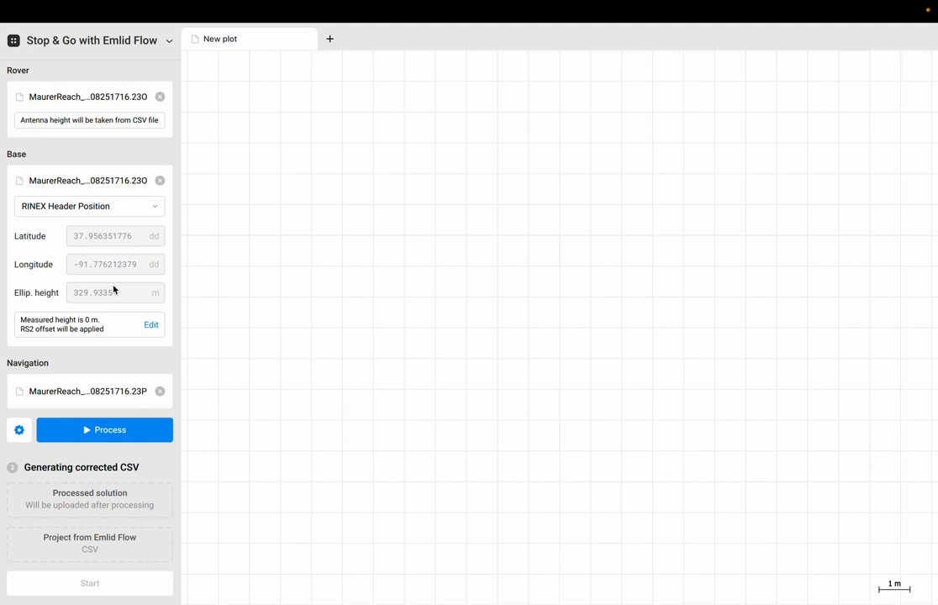
mouse_move(161, 232)
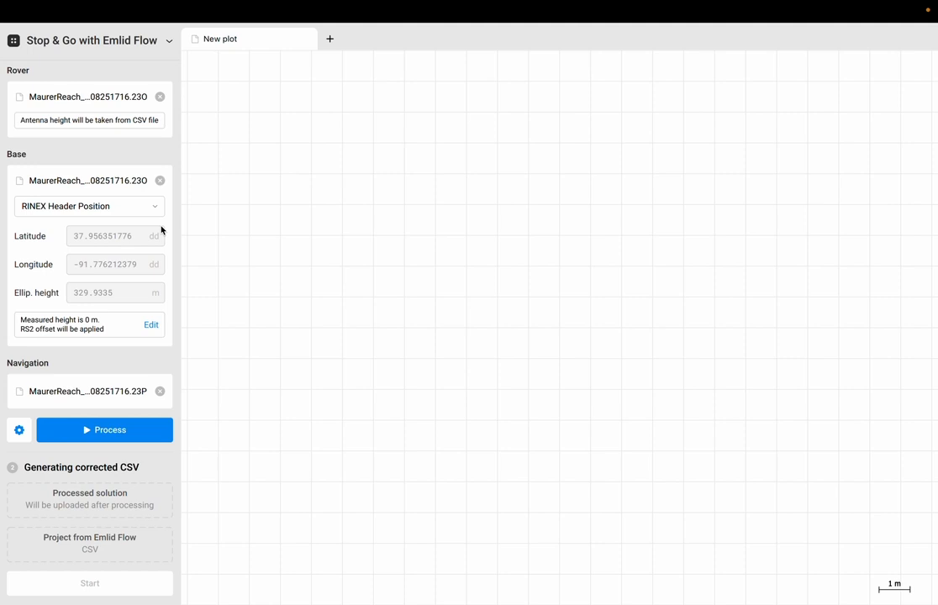
left_click(87, 205)
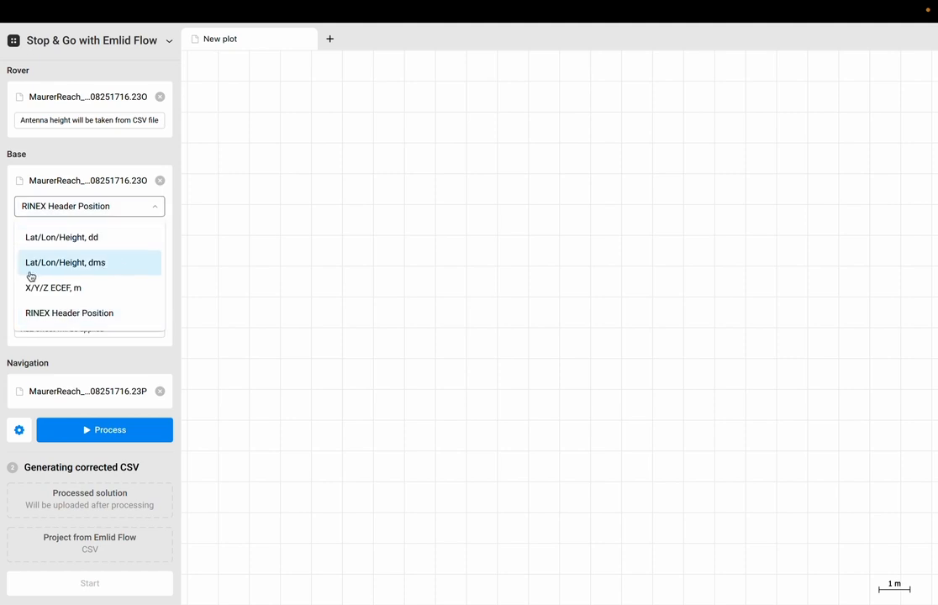
left_click(64, 262)
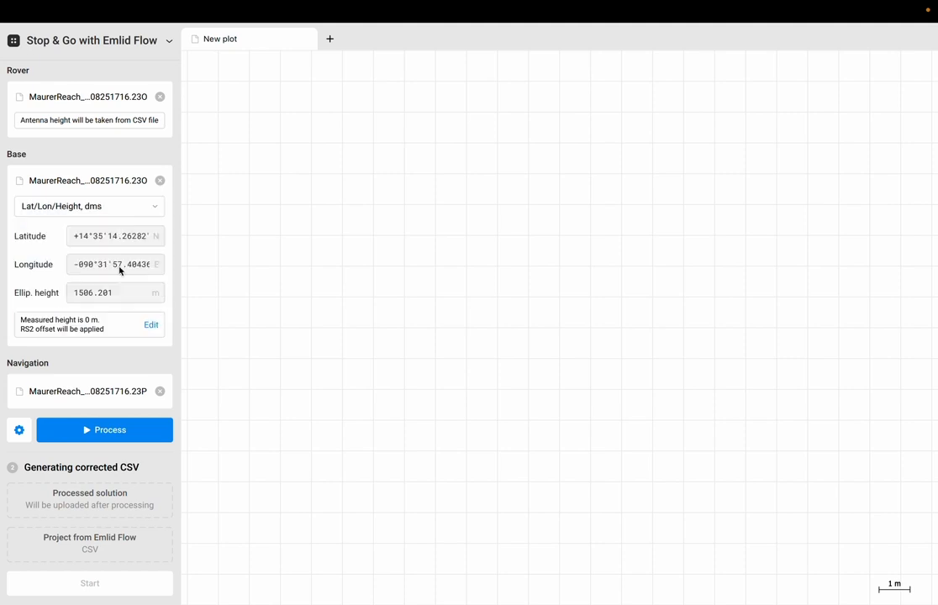
left_click(87, 205)
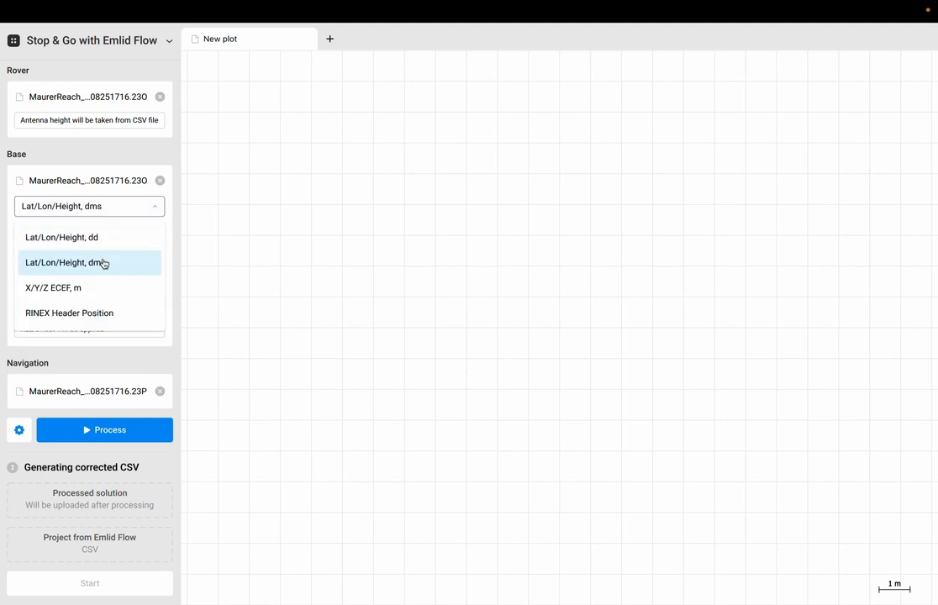
left_click(68, 263)
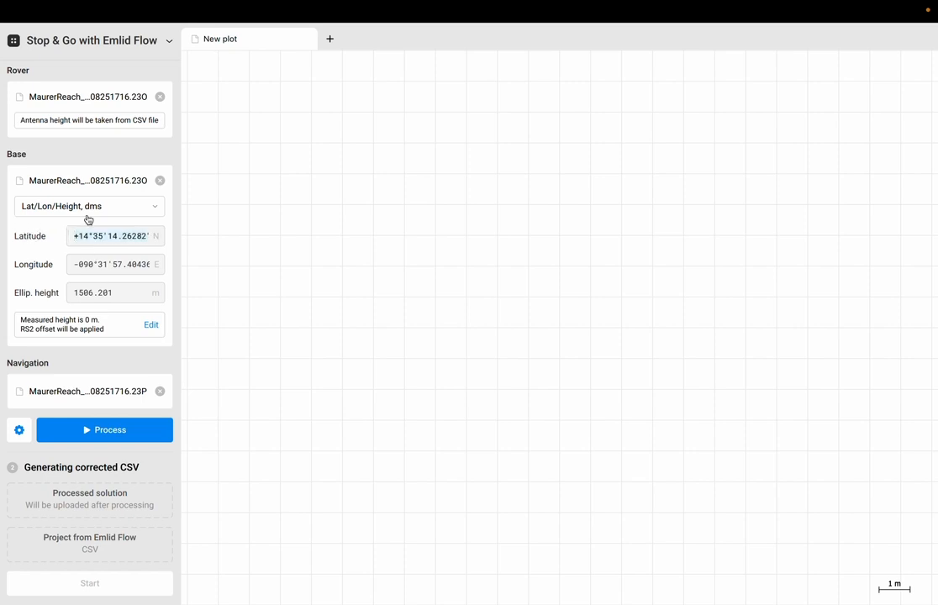
left_click(88, 206)
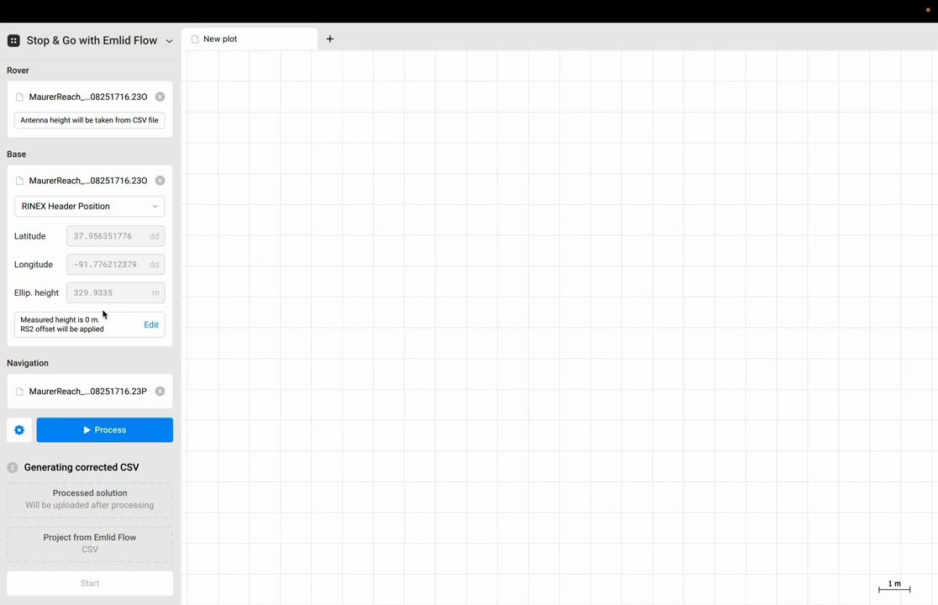
mouse_move(126, 452)
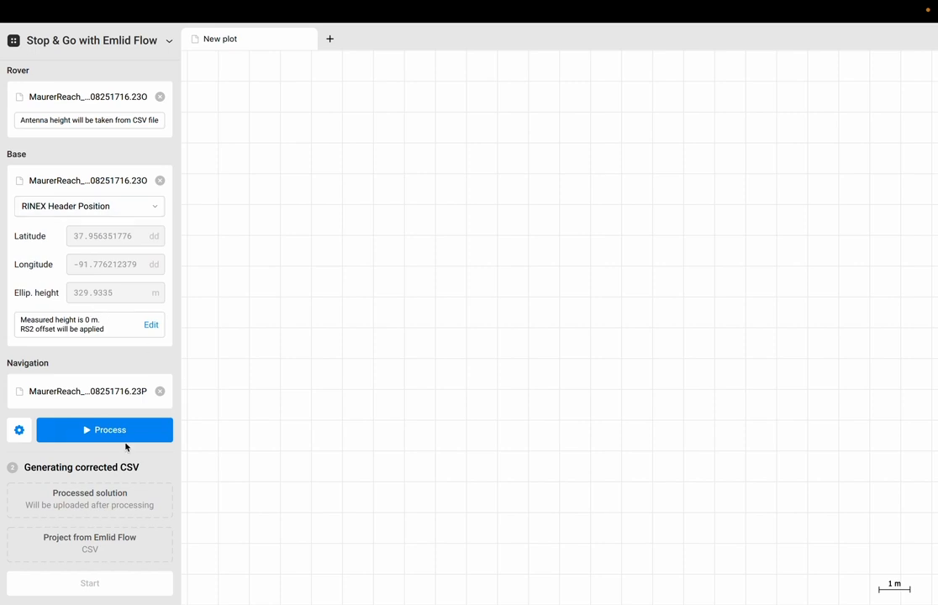
Run the post-processing and review the resulting mostly-FIX ground track plot
left_click(105, 431)
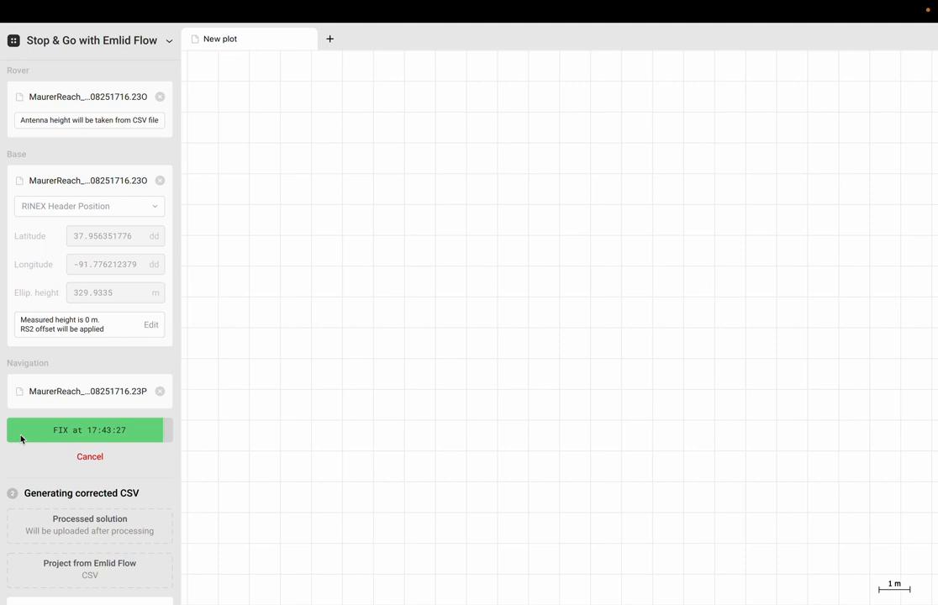
left_click(89, 430)
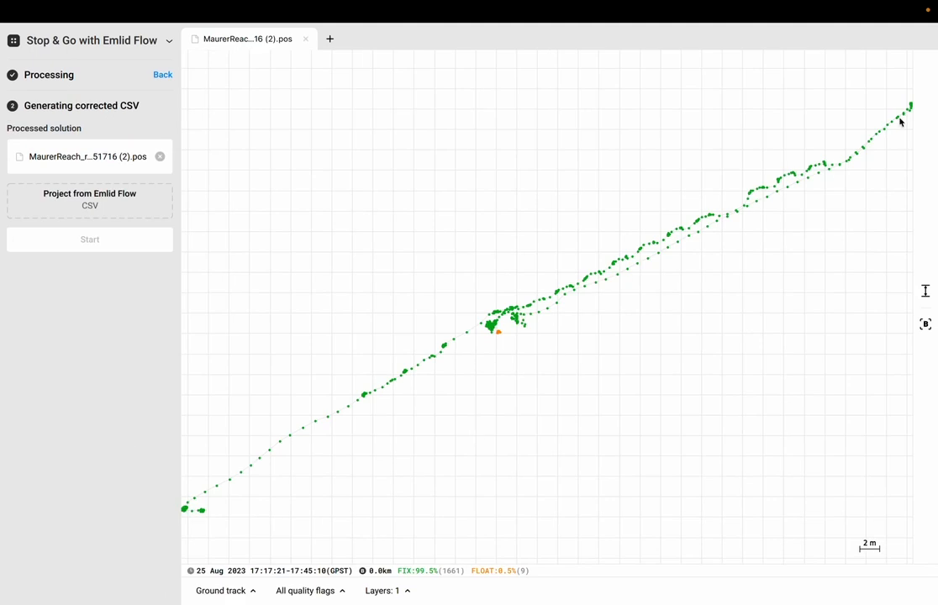
mouse_move(693, 237)
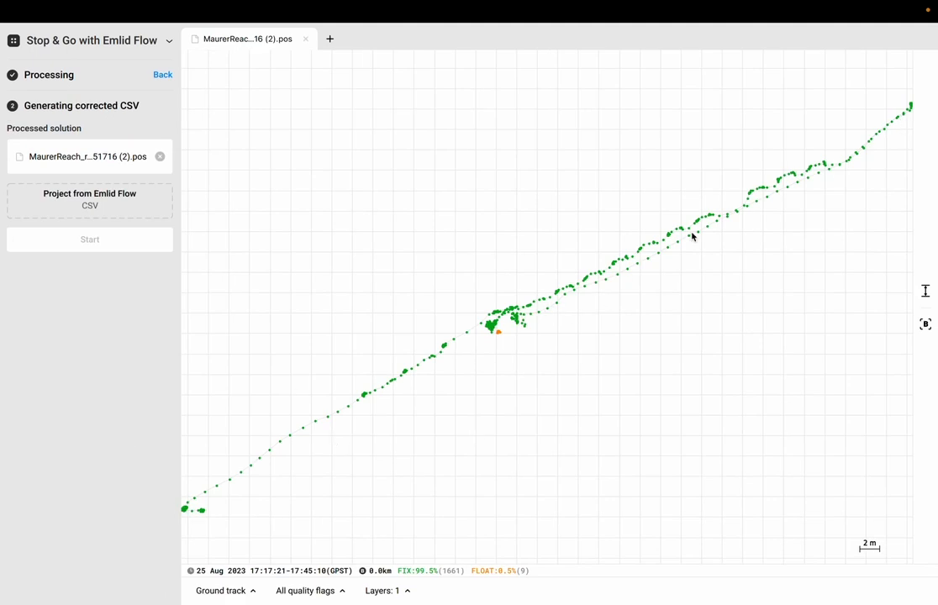
mouse_move(360, 349)
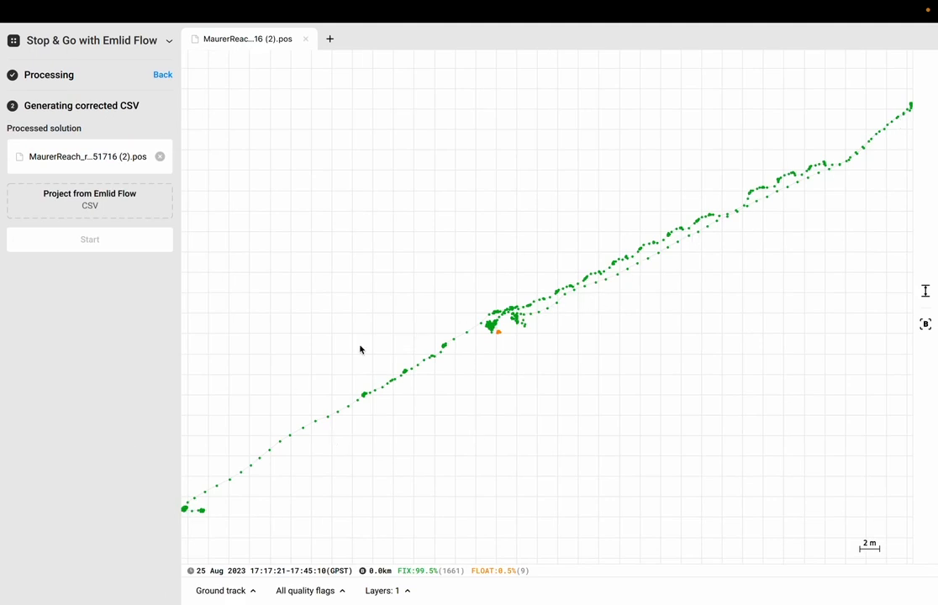
mouse_move(217, 477)
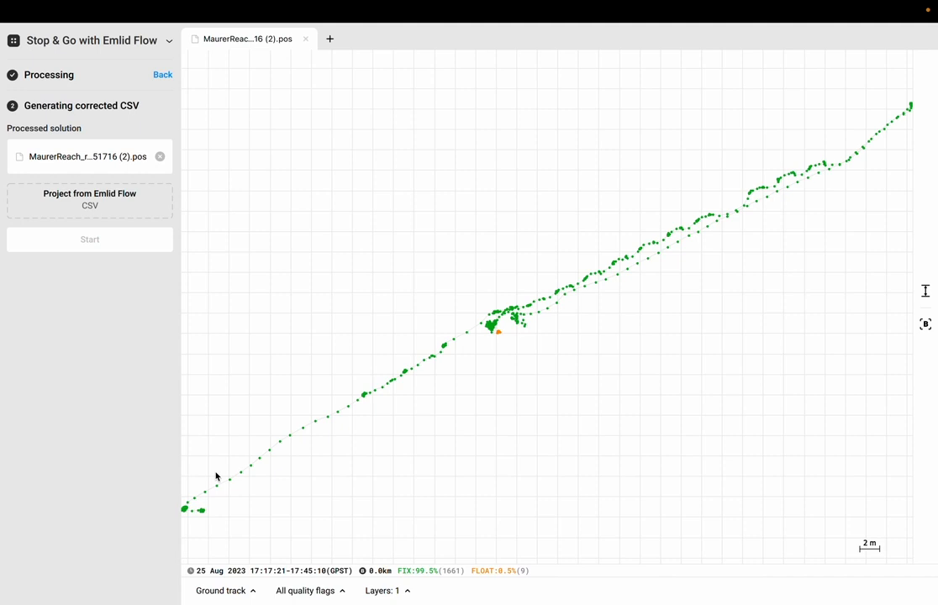
mouse_move(226, 488)
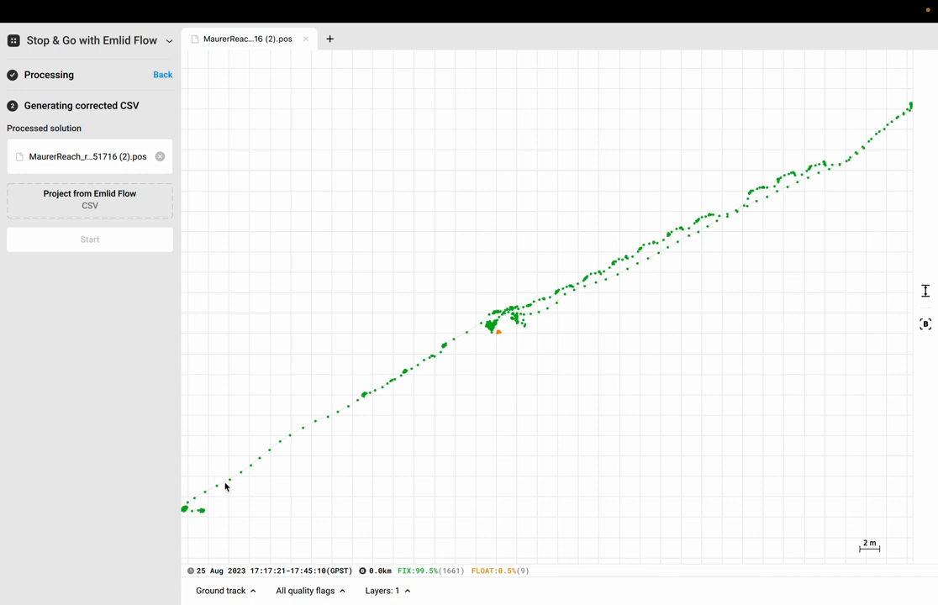
mouse_move(404, 506)
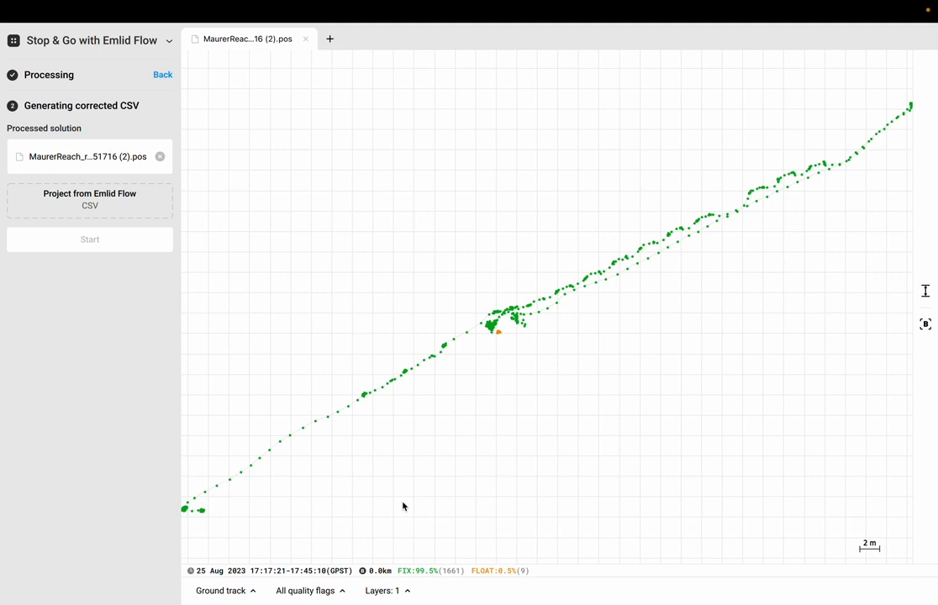
mouse_move(395, 427)
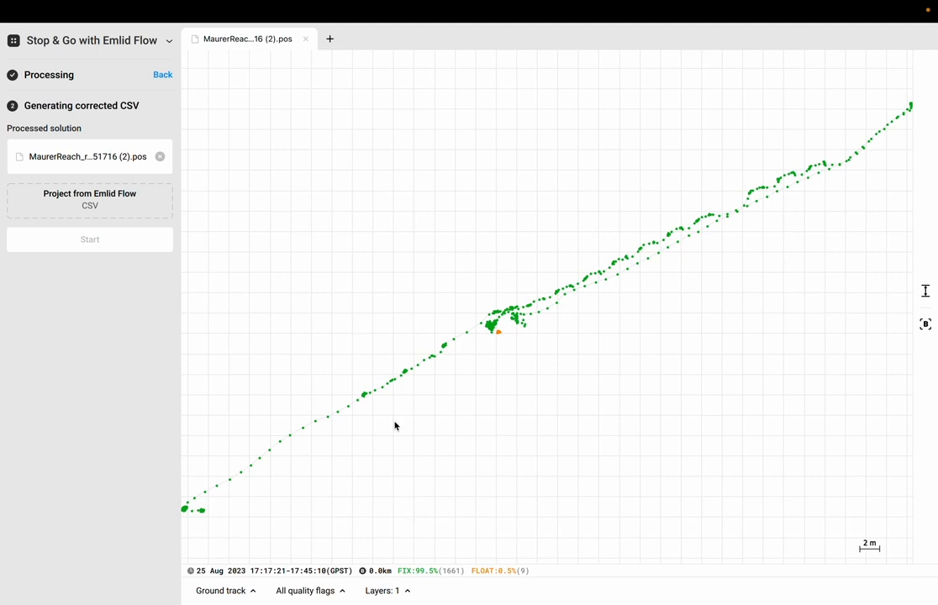
mouse_move(286, 431)
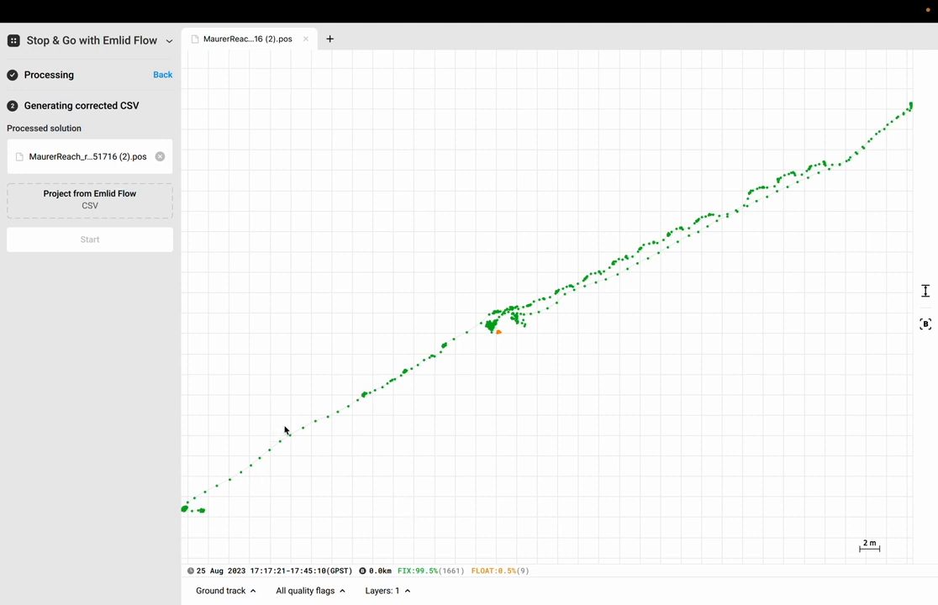
mouse_move(530, 319)
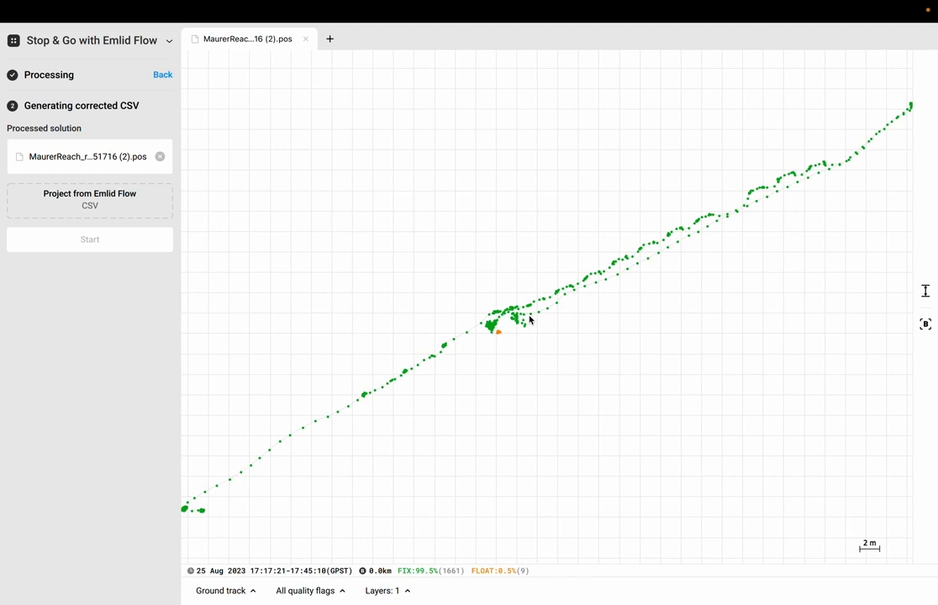
mouse_move(783, 225)
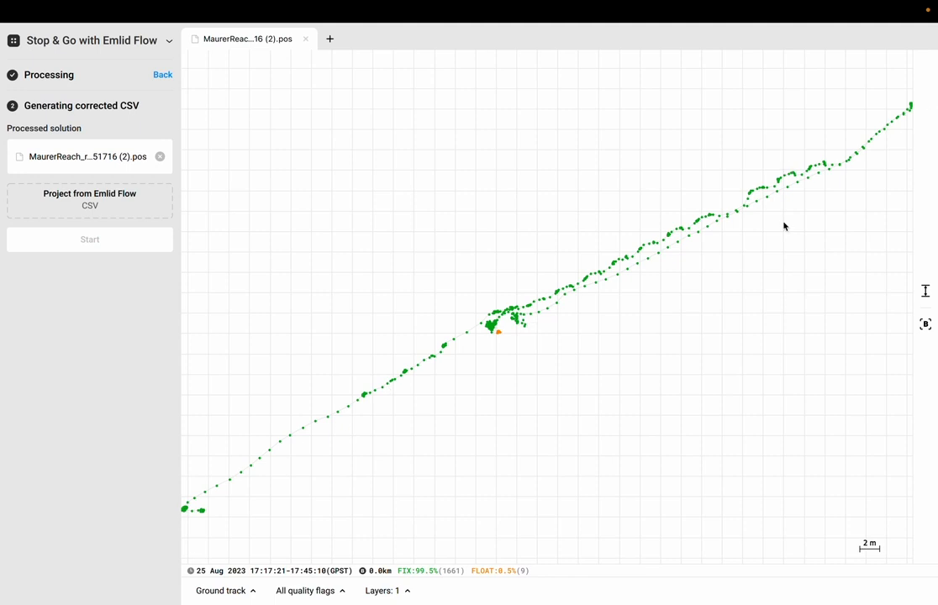
mouse_move(491, 106)
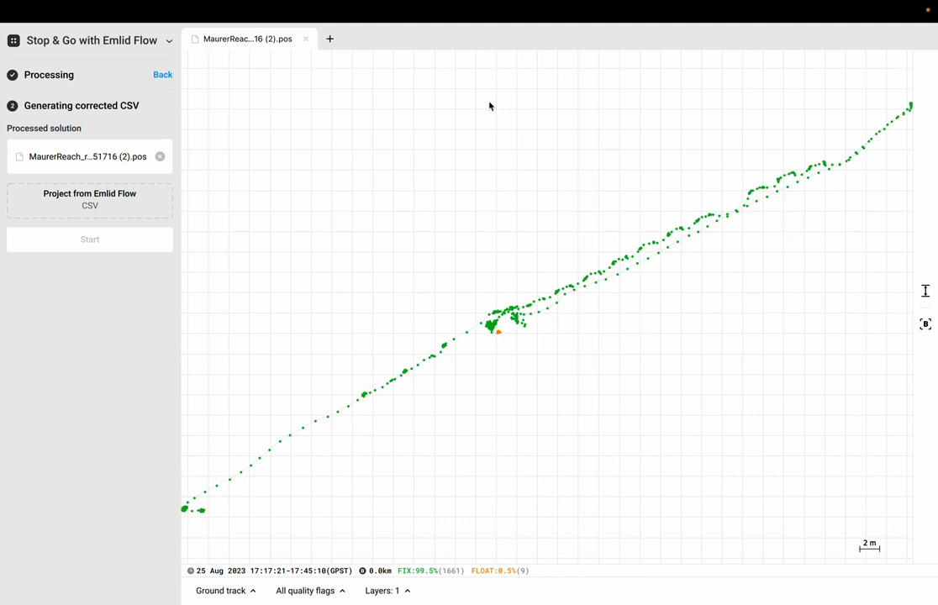
mouse_move(460, 159)
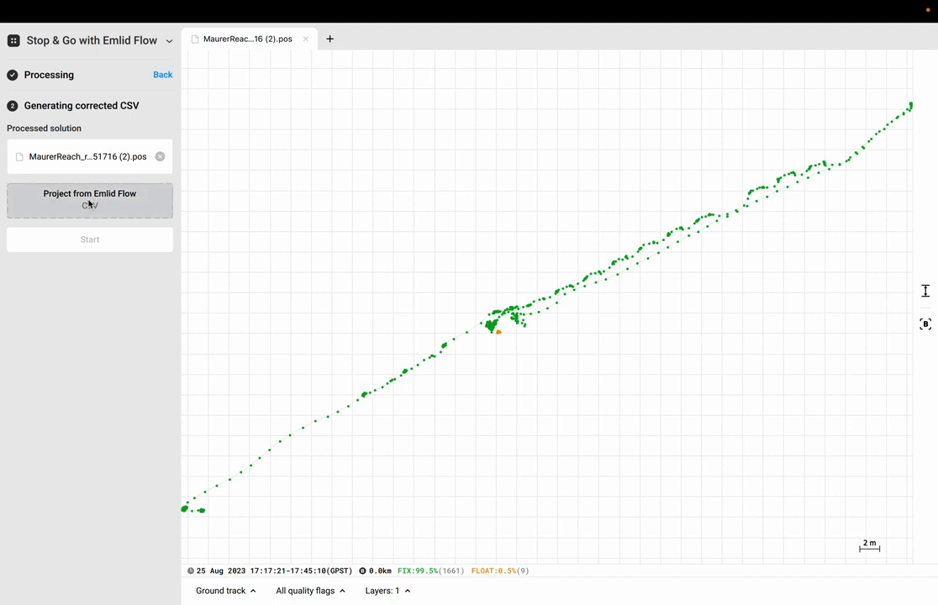
Add File1_G1.csv from gnss_survey as the Emlid Flow project and keep only FIX data quality
left_click(89, 200)
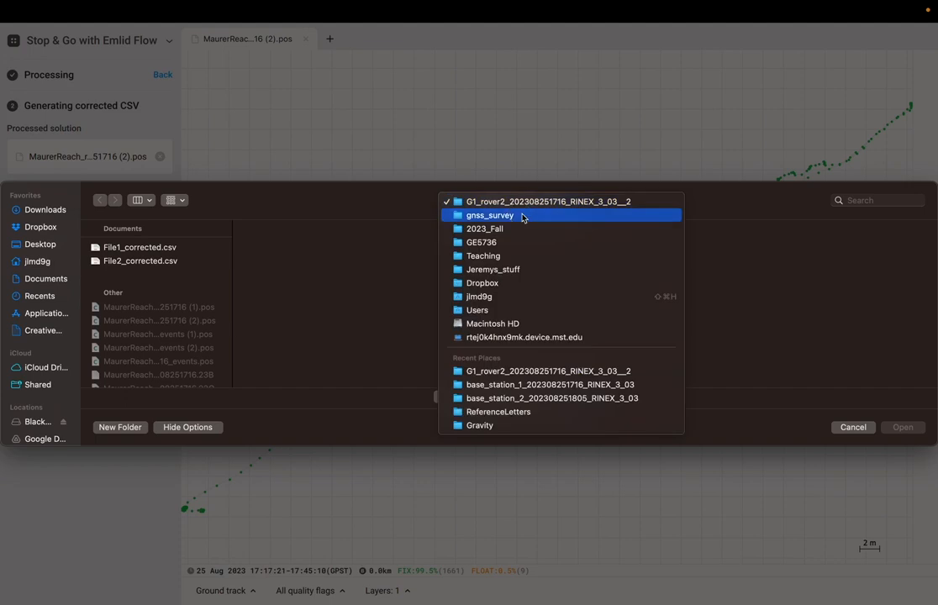
left_click(490, 215)
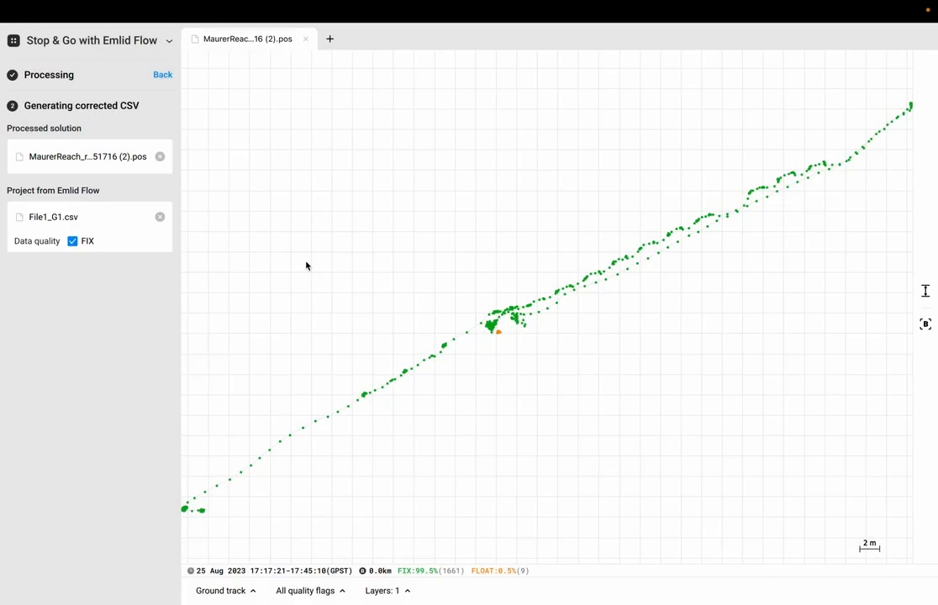
left_click(73, 243)
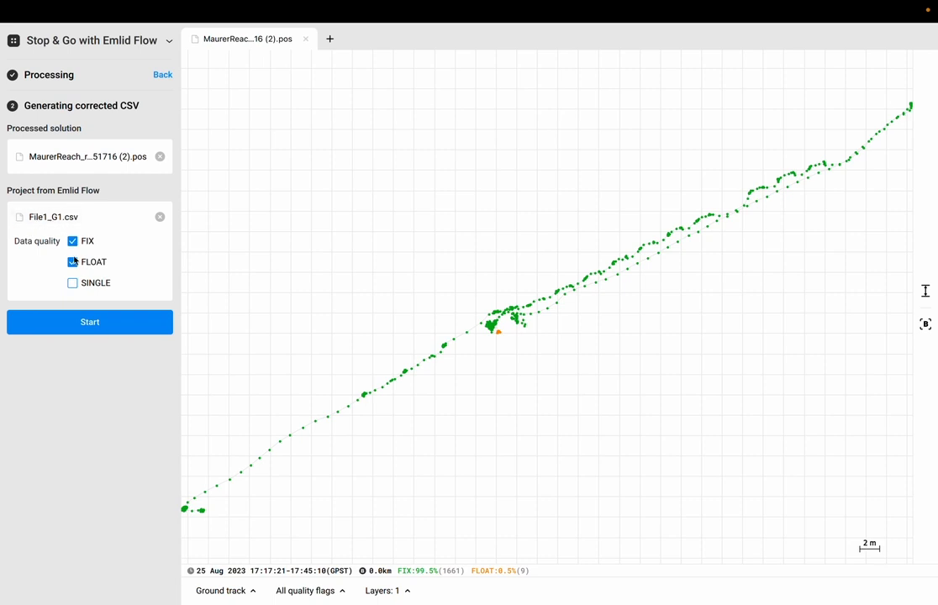
left_click(72, 262)
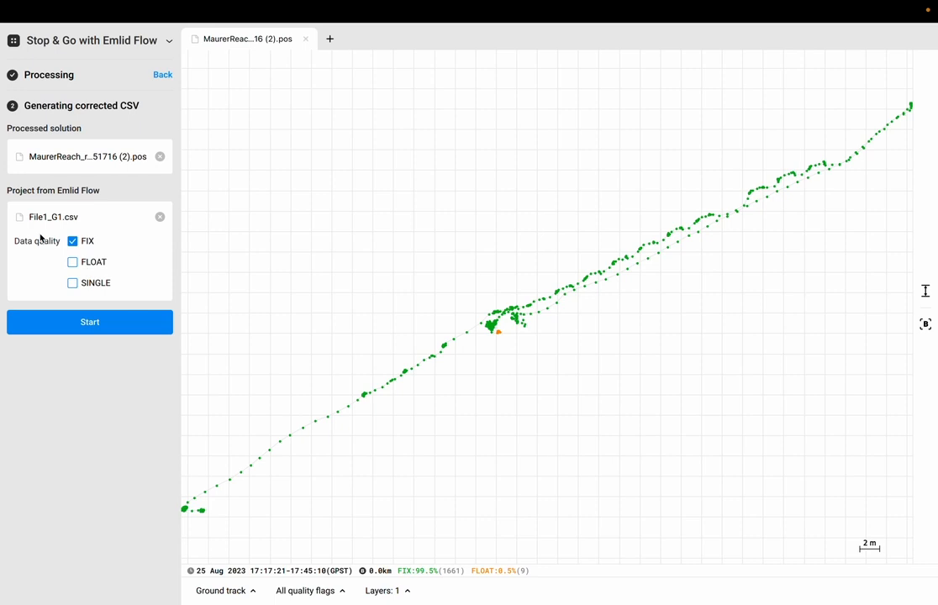
mouse_move(94, 242)
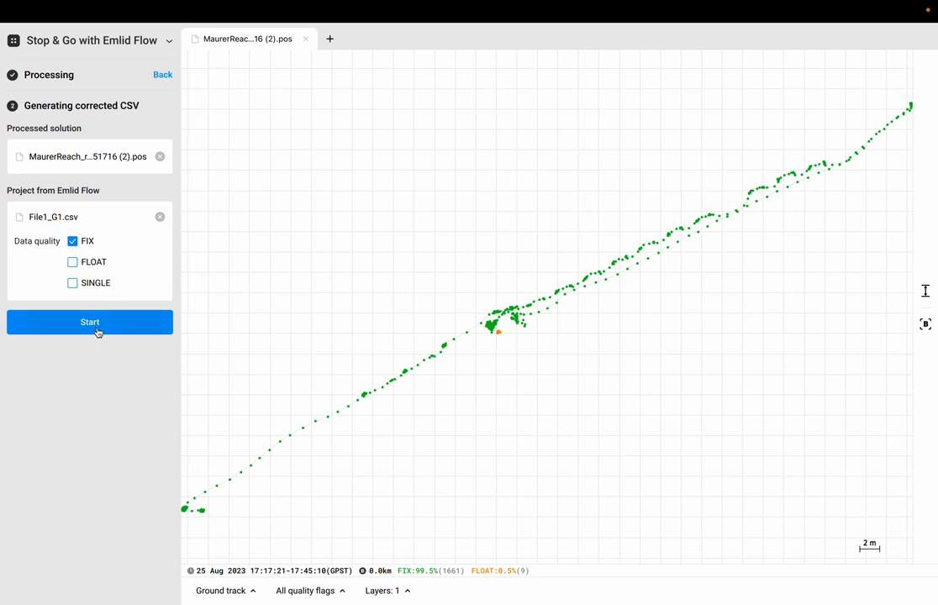
Generate File1_G1_corrected.csv, averaging all 16 points in FIX
left_click(89, 323)
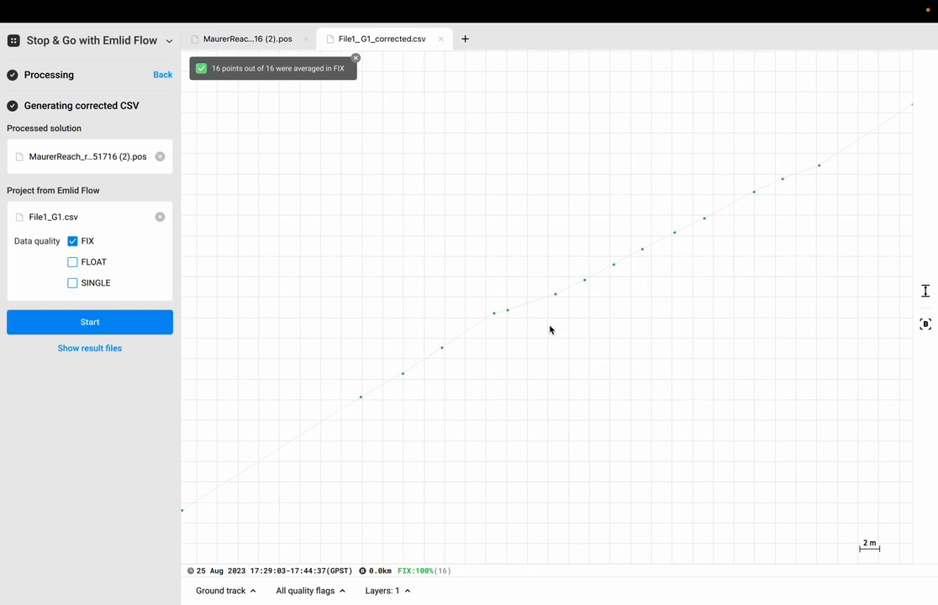
mouse_move(836, 167)
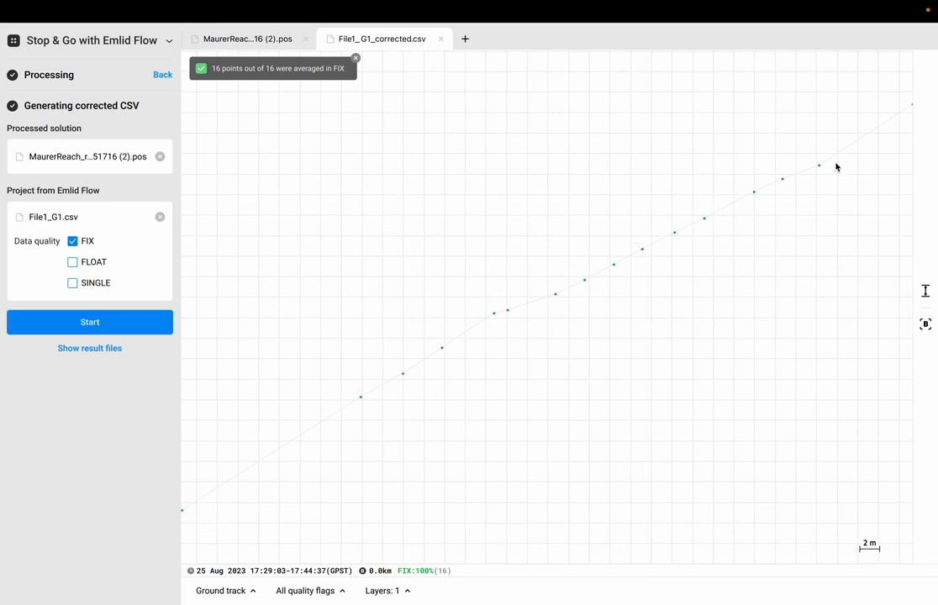
mouse_move(168, 526)
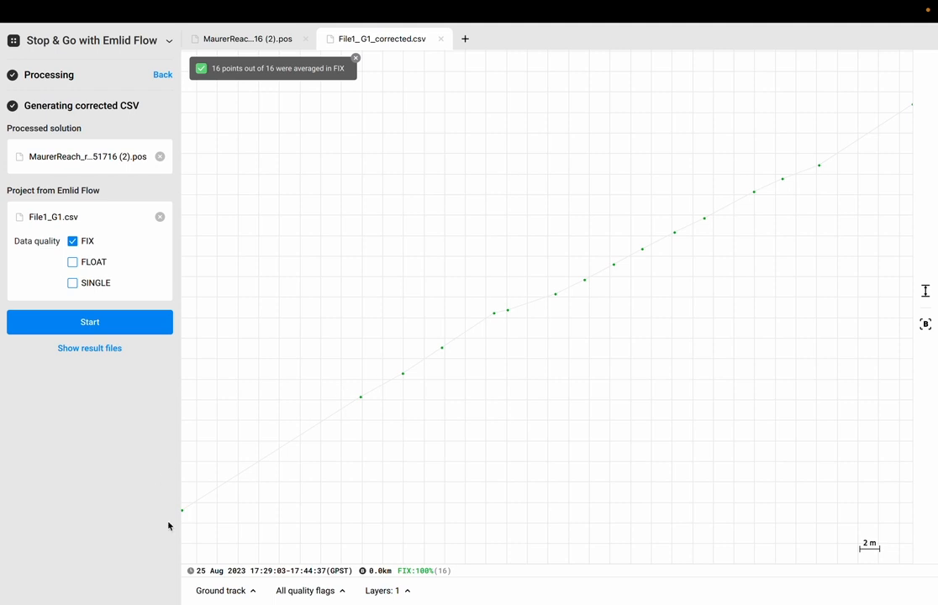
mouse_move(460, 337)
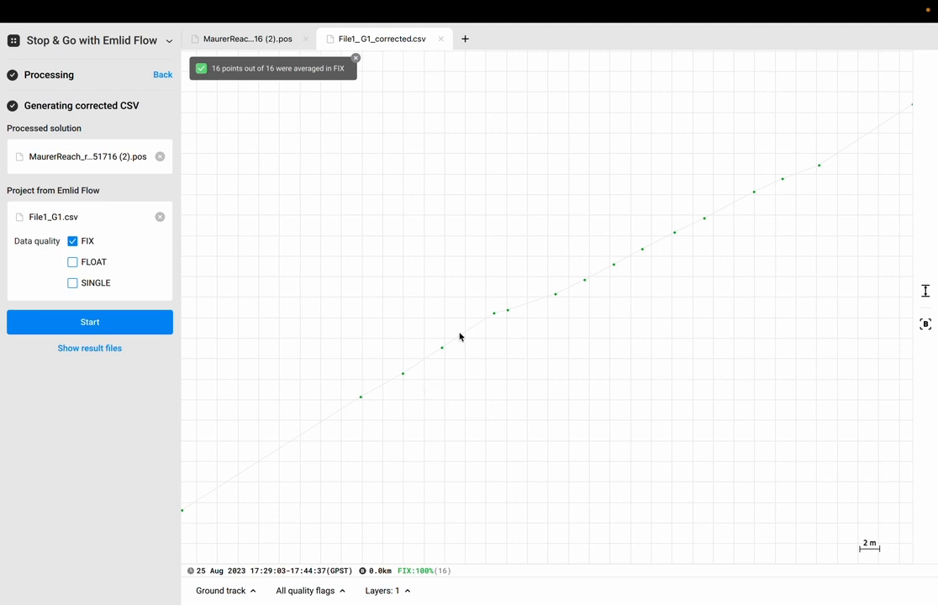
mouse_move(867, 148)
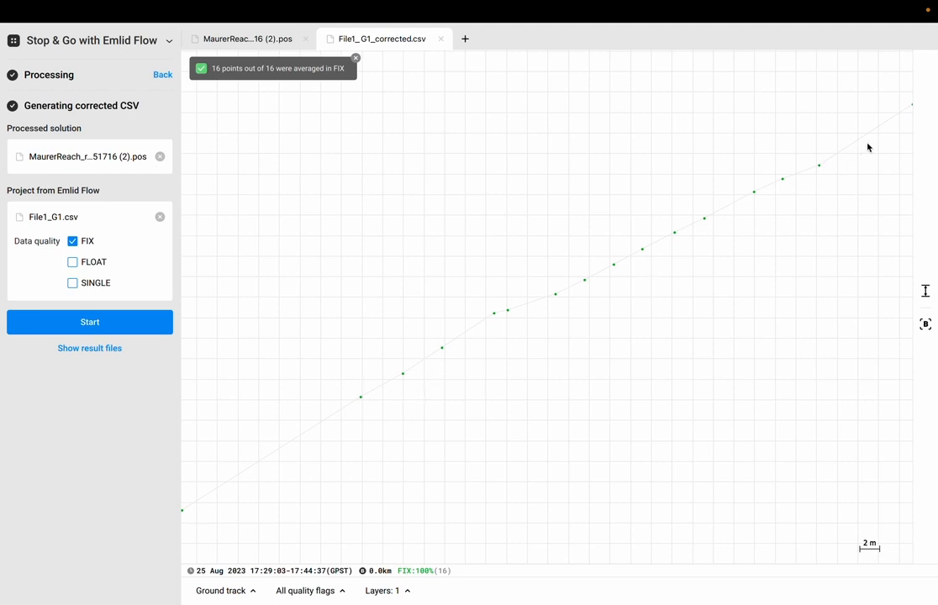
mouse_move(282, 219)
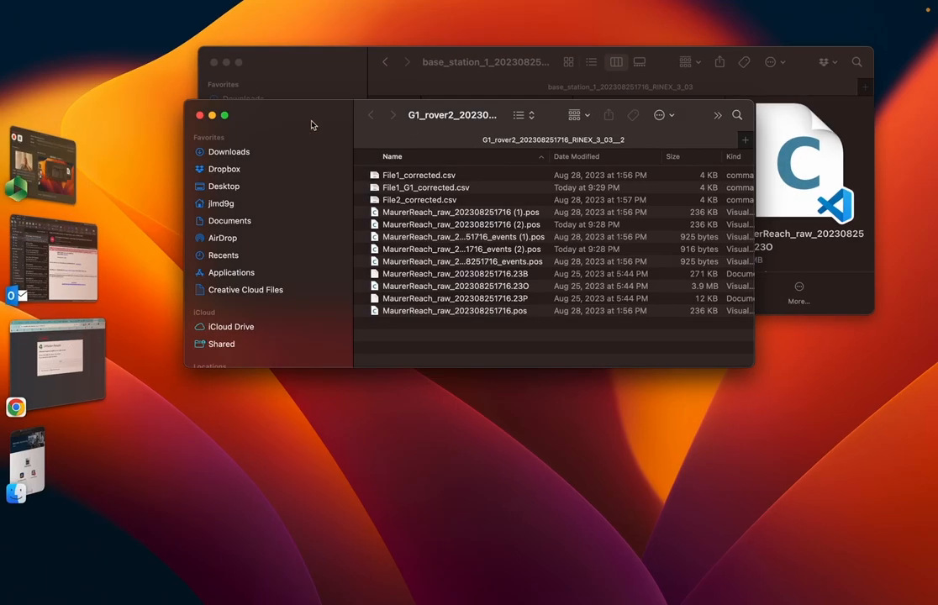
Open File1_G1_corrected.csv from the rover data folder in VS Code
left_click(224, 114)
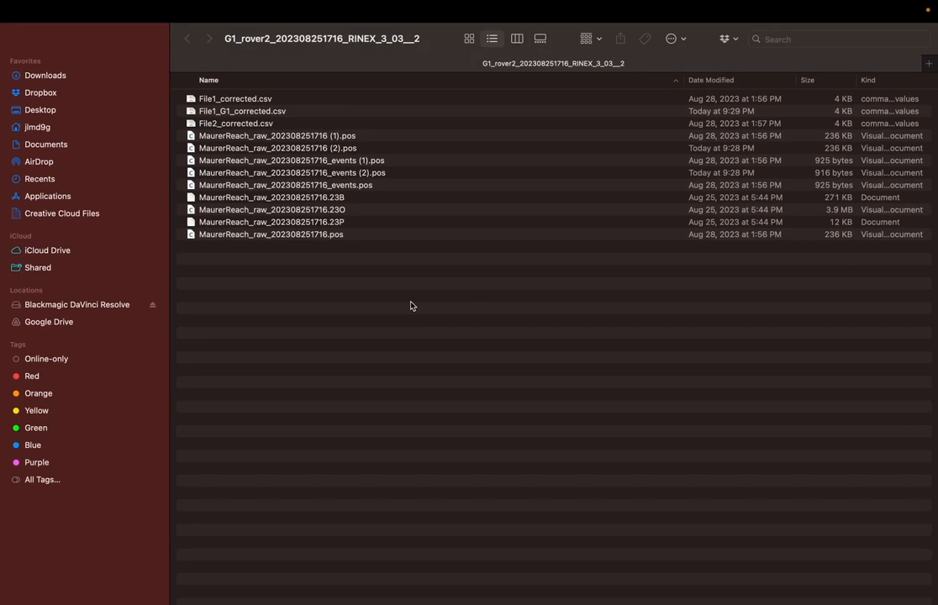
mouse_move(271, 101)
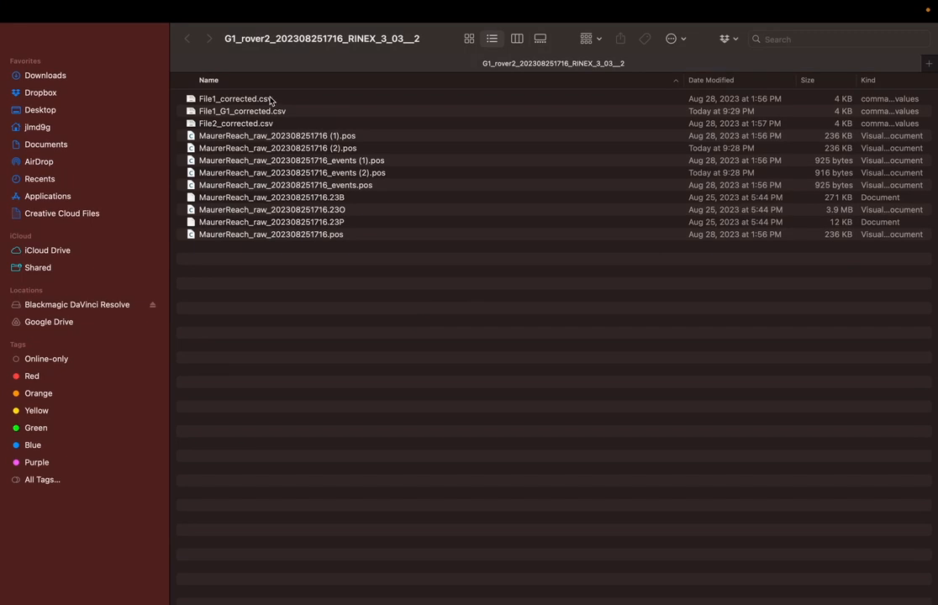
left_click(242, 111)
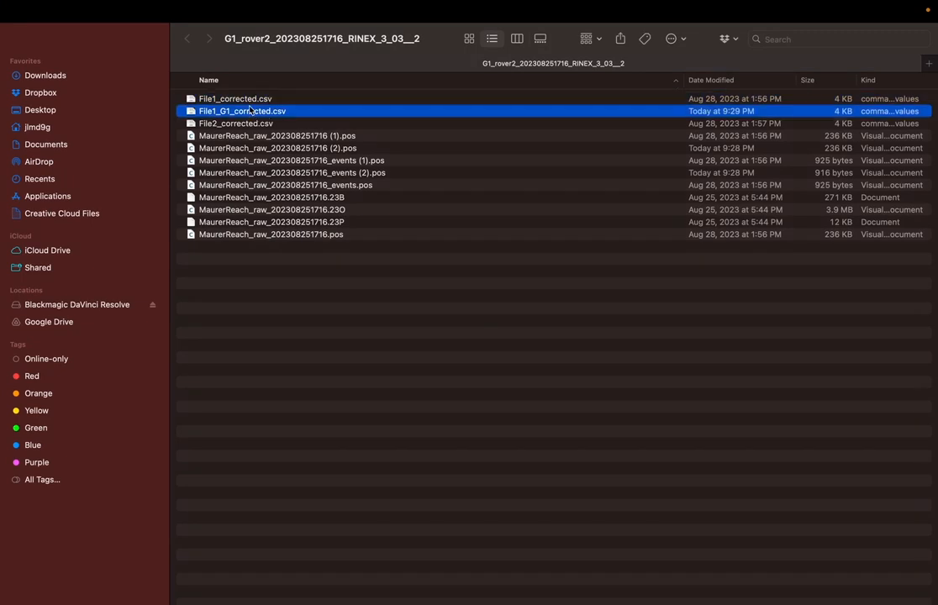
double_click(279, 203)
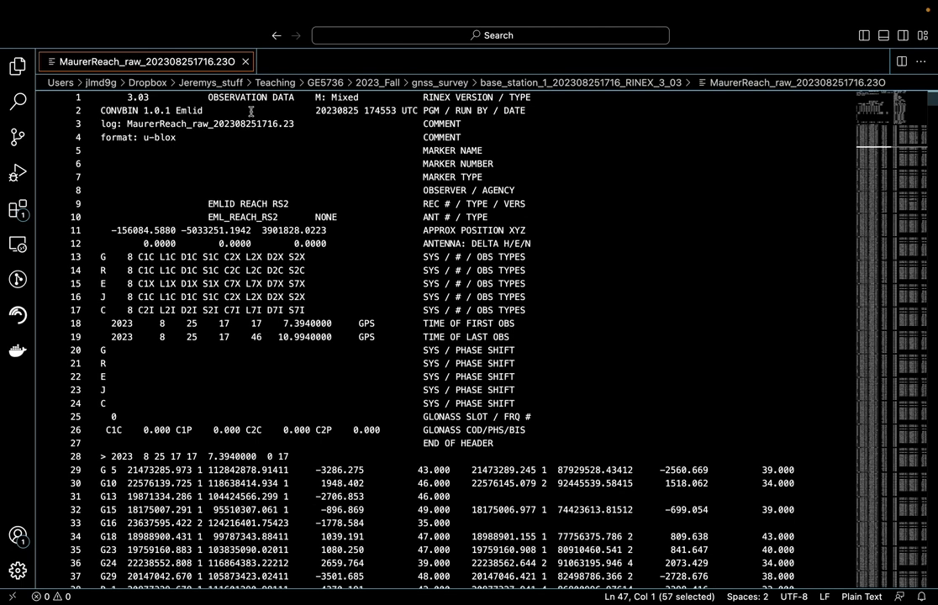
Select and copy the first point's longitude, latitude and height in File1_G1_corrected.csv
left_click(328, 61)
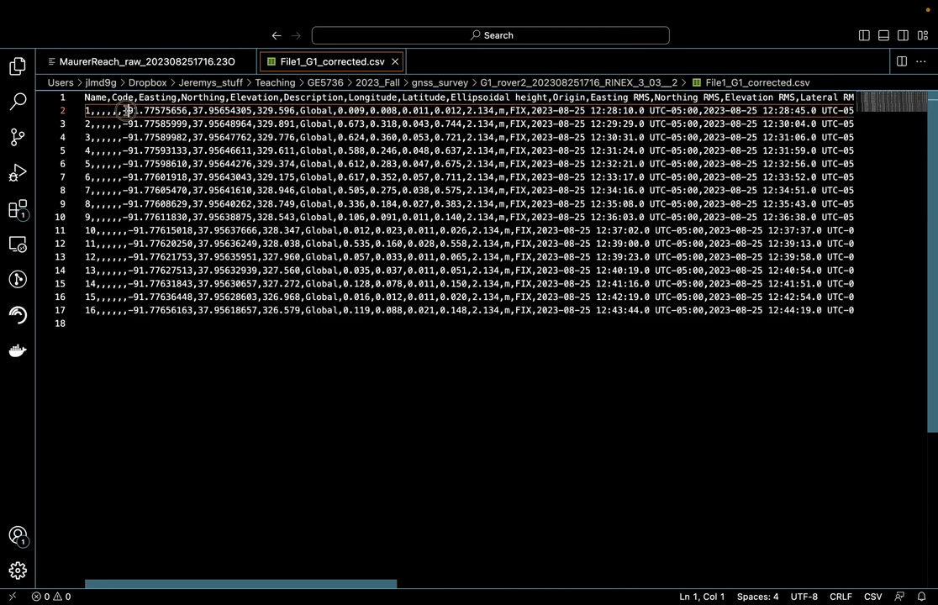
left_click(191, 111)
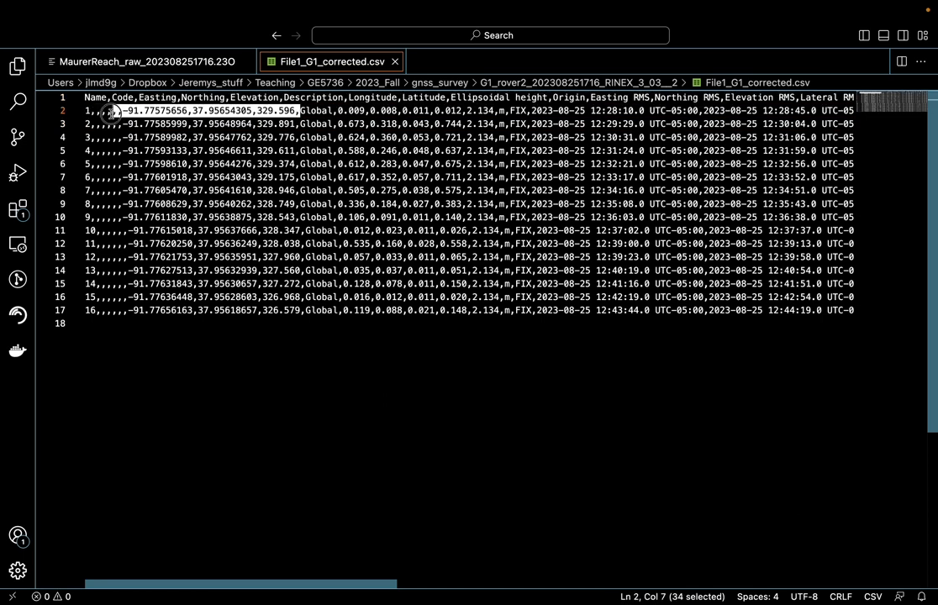
key("shift+left")
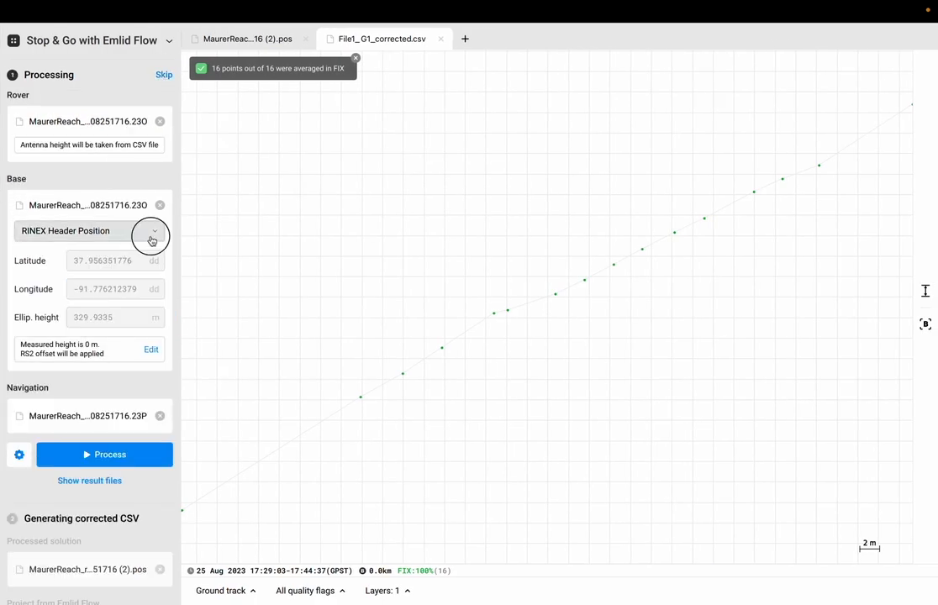
Choose Lat/Lon/Height in degrees-minutes-seconds as the base position format
left_click(151, 231)
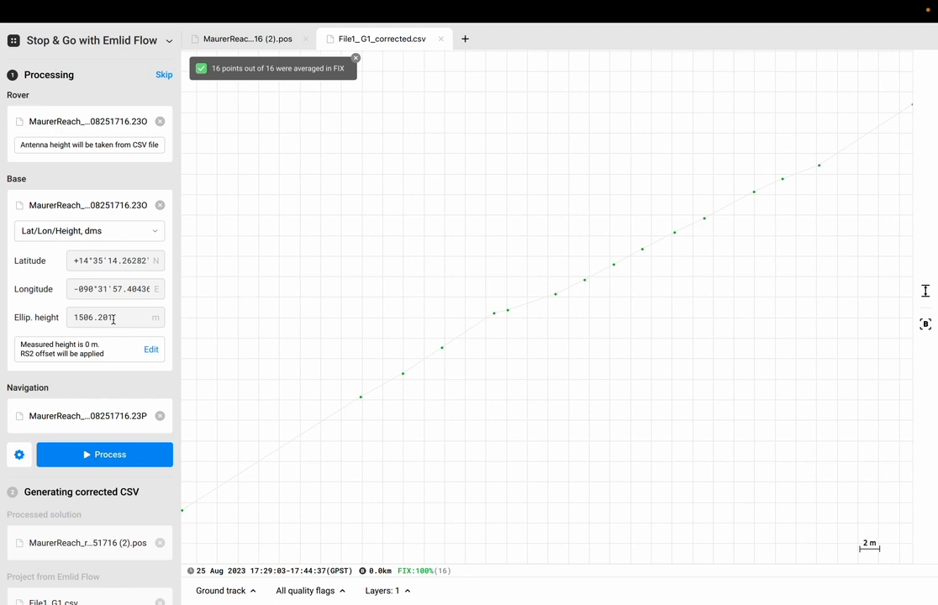
scroll("up", 3)
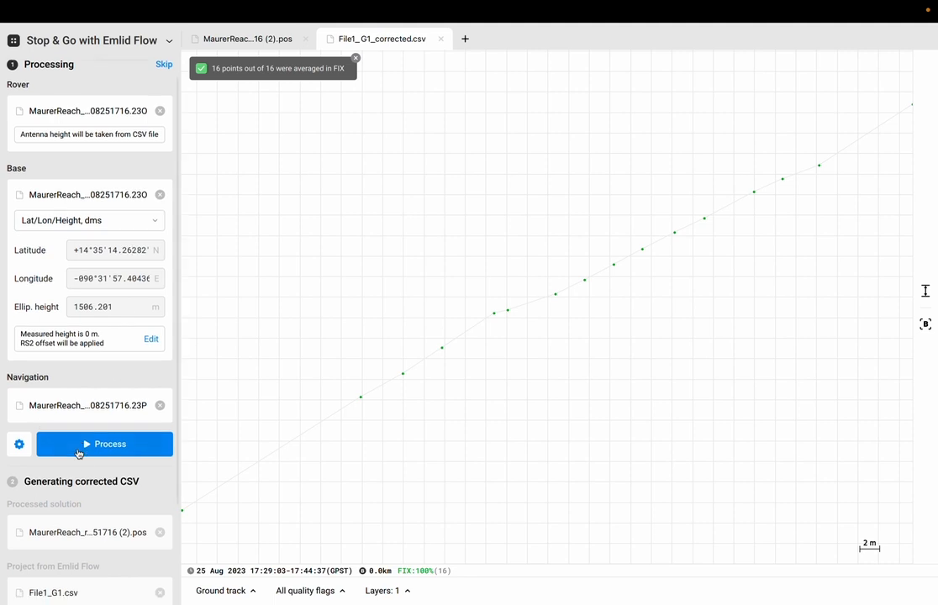
scroll("down", 3)
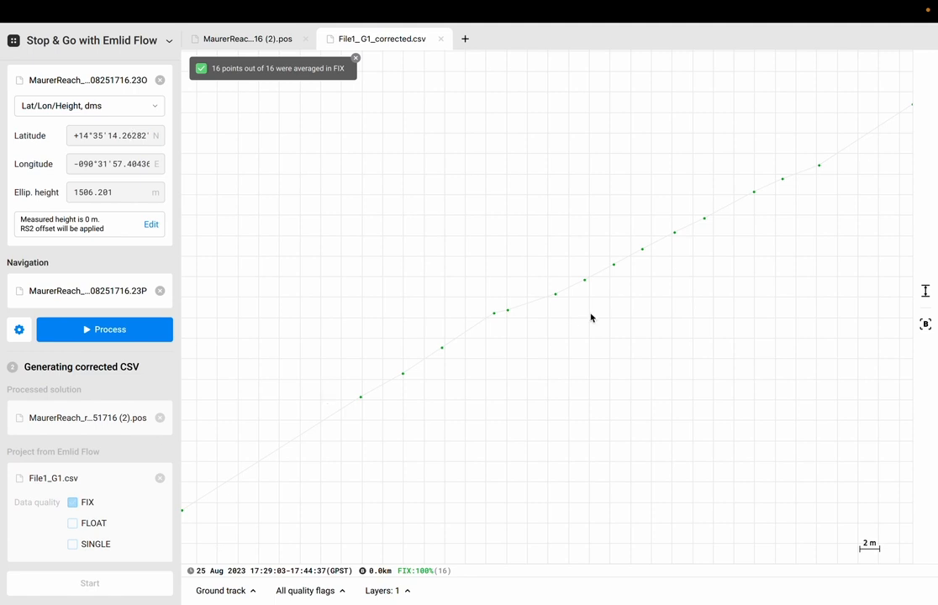
mouse_move(750, 581)
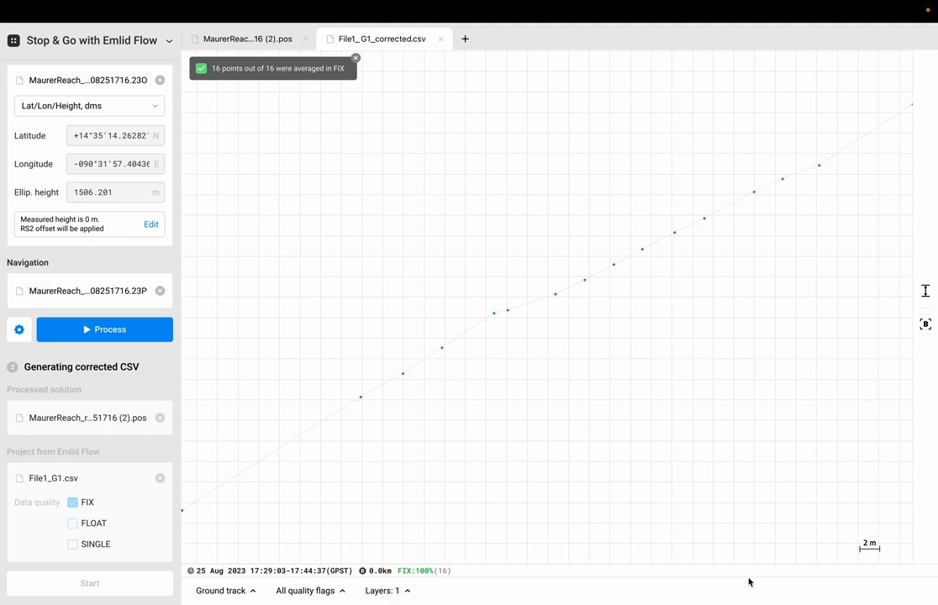
mouse_move(299, 141)
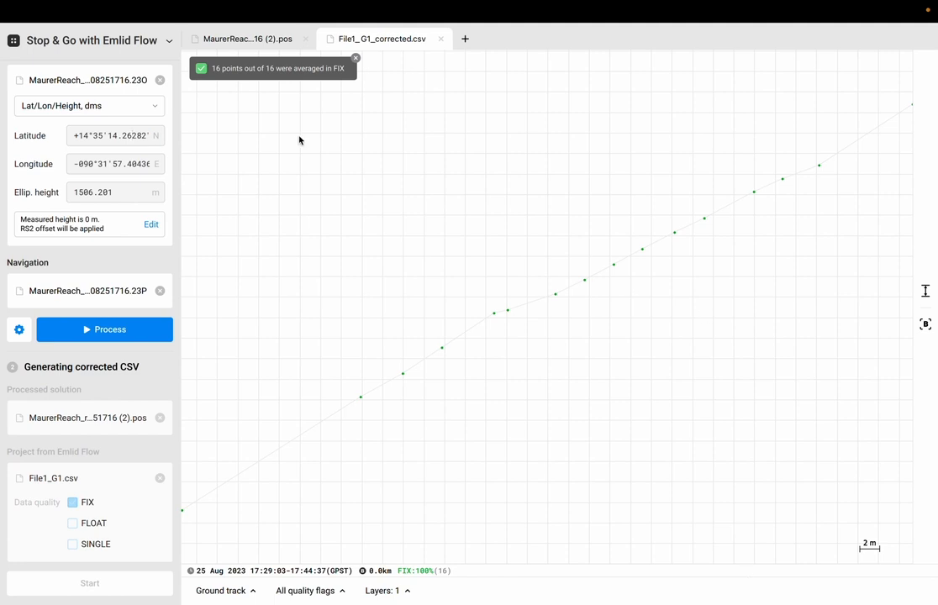
mouse_move(286, 227)
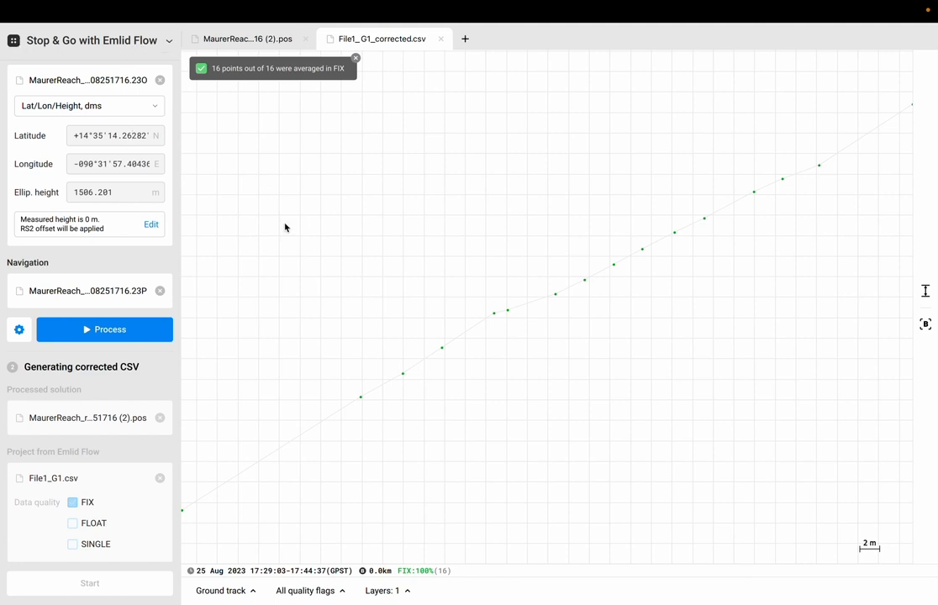
mouse_move(87, 429)
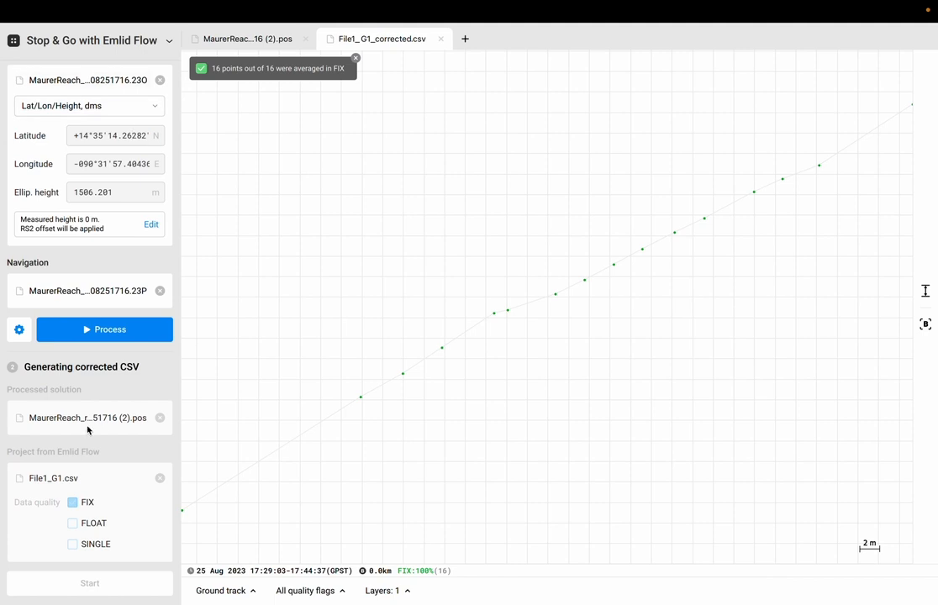
mouse_move(80, 538)
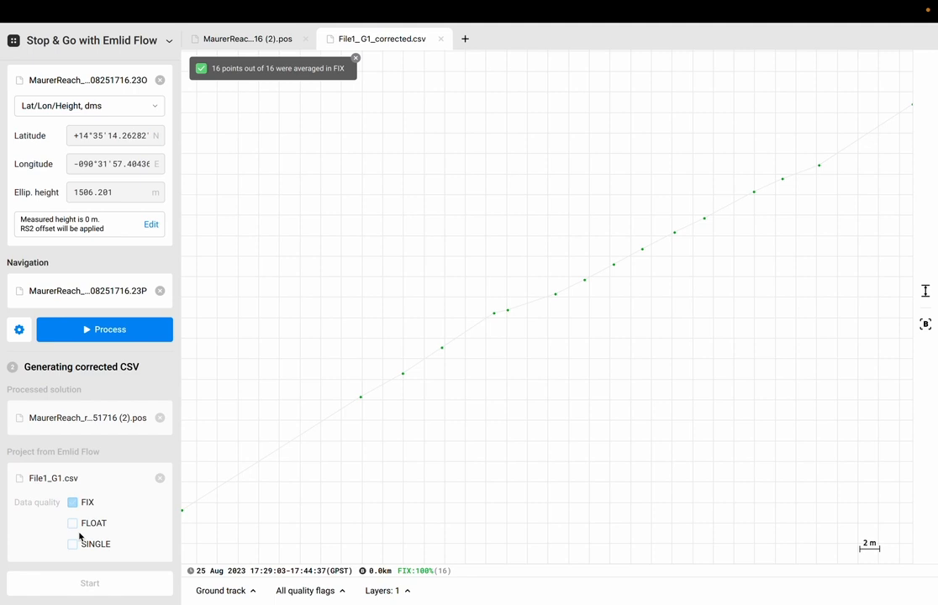
Return to File1_G1_corrected.csv and select its row of column headings
left_click(380, 38)
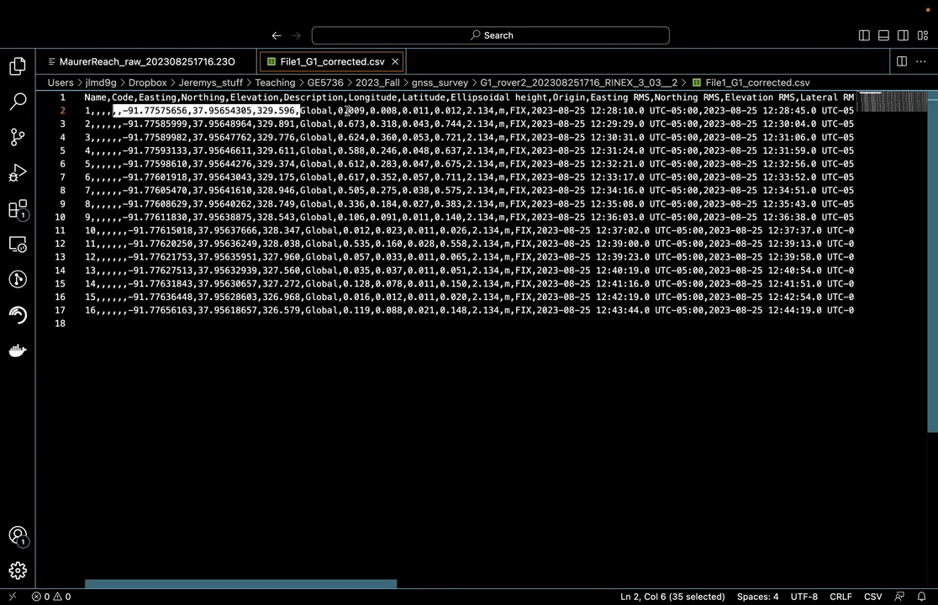
left_click(255, 190)
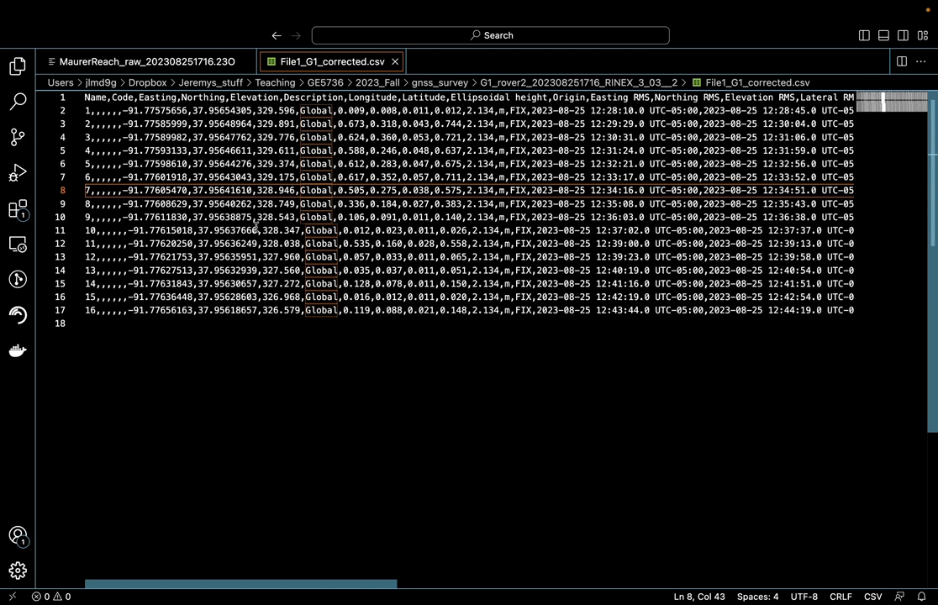
mouse_move(284, 360)
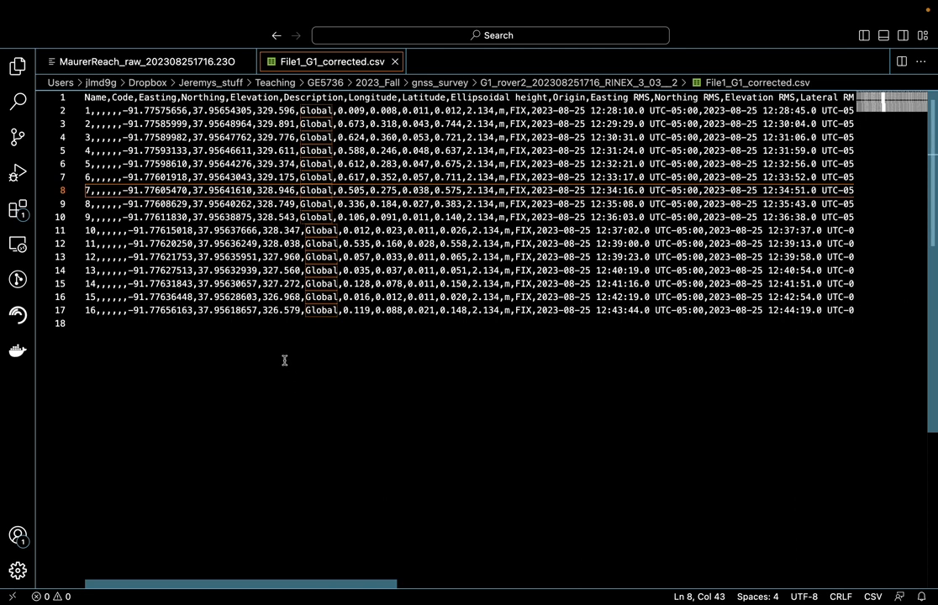
mouse_move(276, 82)
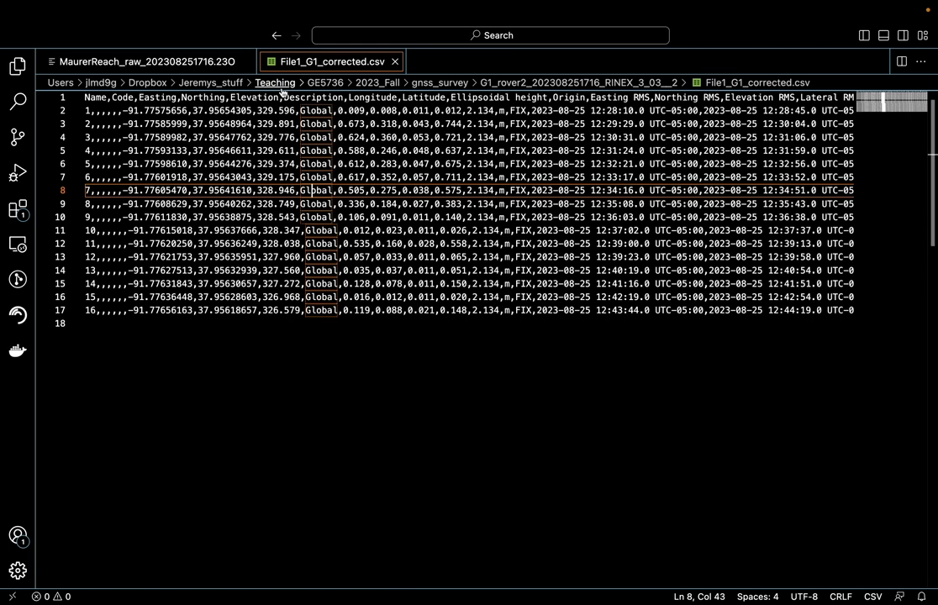
left_click(85, 98)
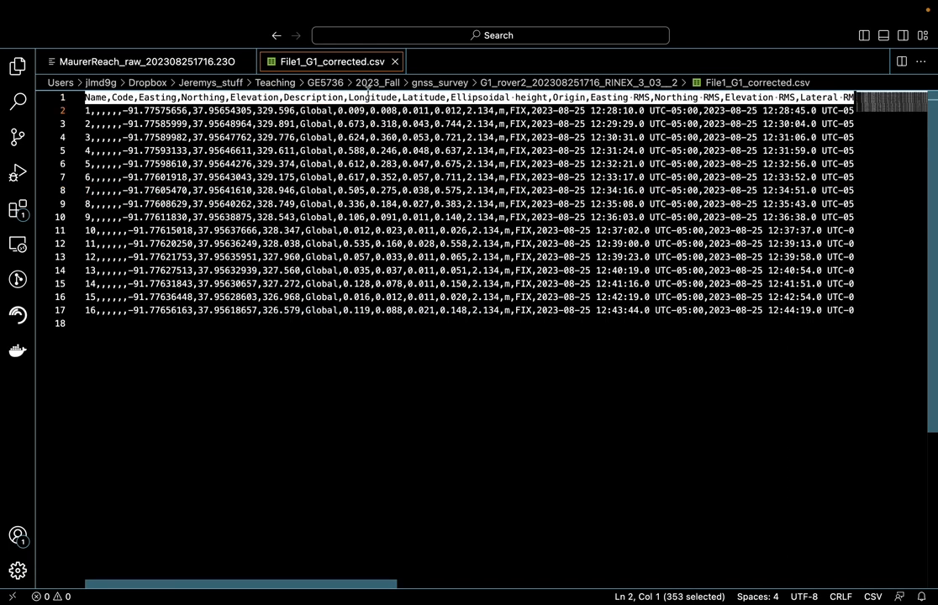